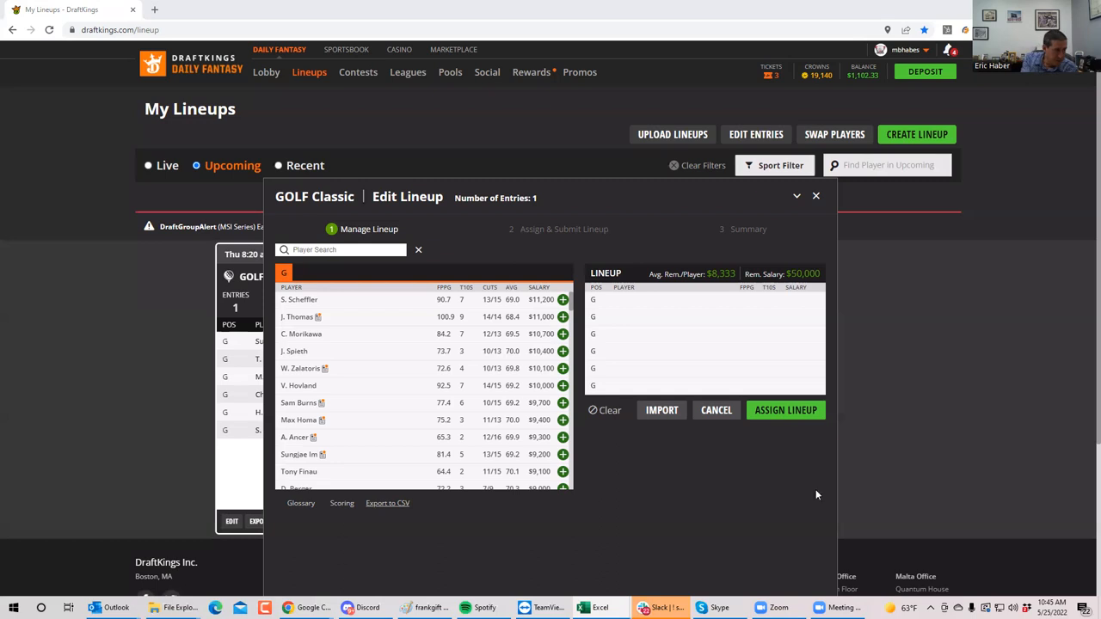
- Add Scheffler, Spieth and Hovland, then drop Scheffler, leaving Thomas, Spieth and Hovland
{"action": "left_click", "coordinate": [297, 317]}
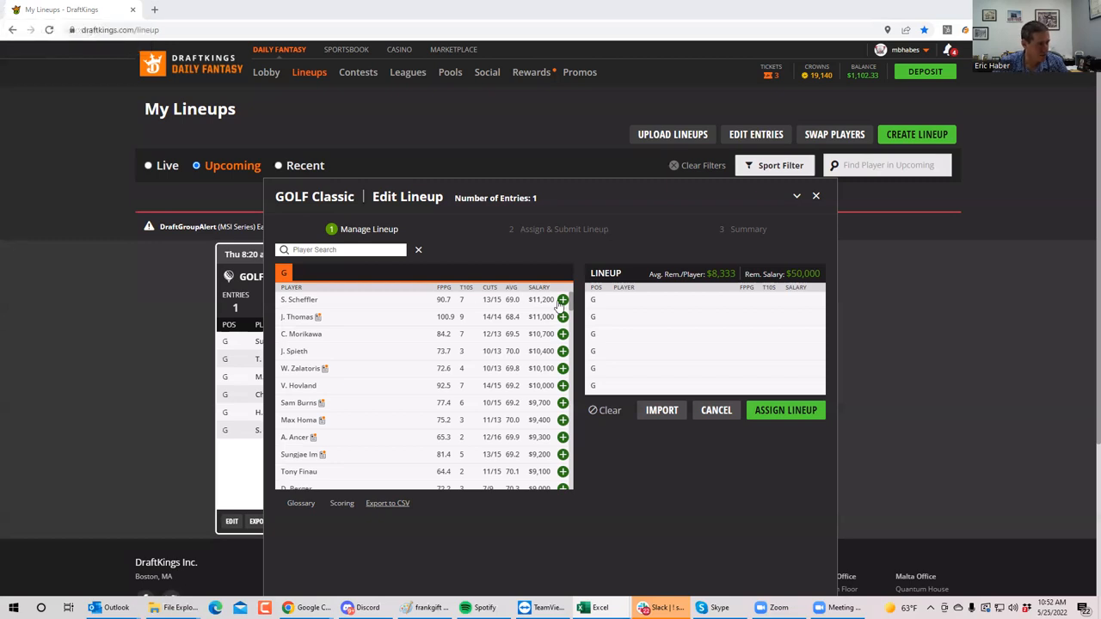
{"action": "left_click", "coordinate": [563, 300]}
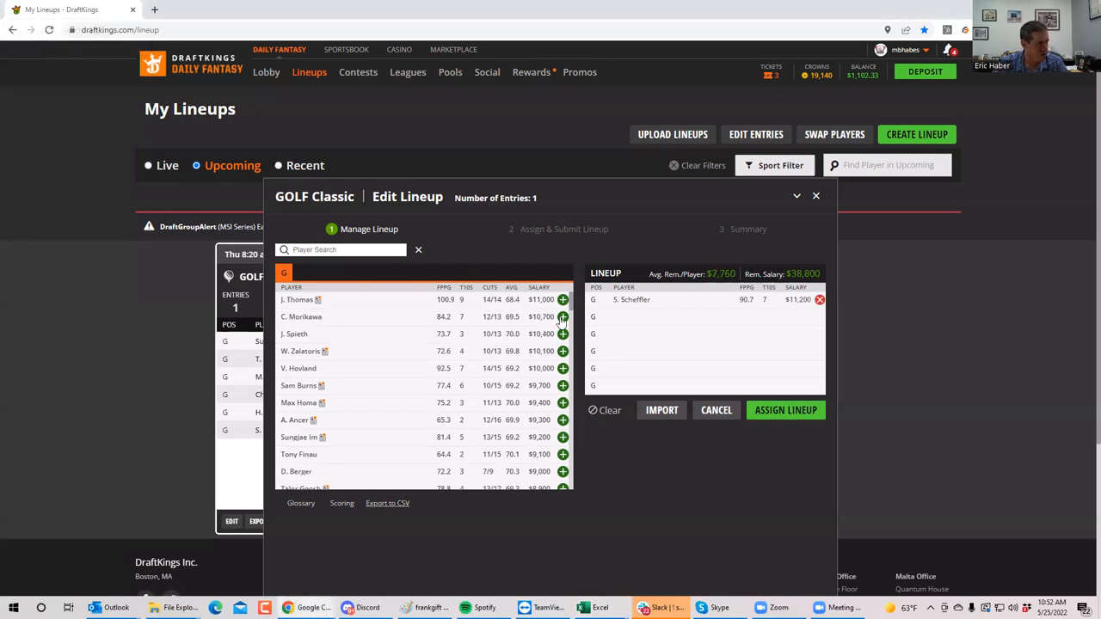
{"action": "left_click", "coordinate": [563, 333]}
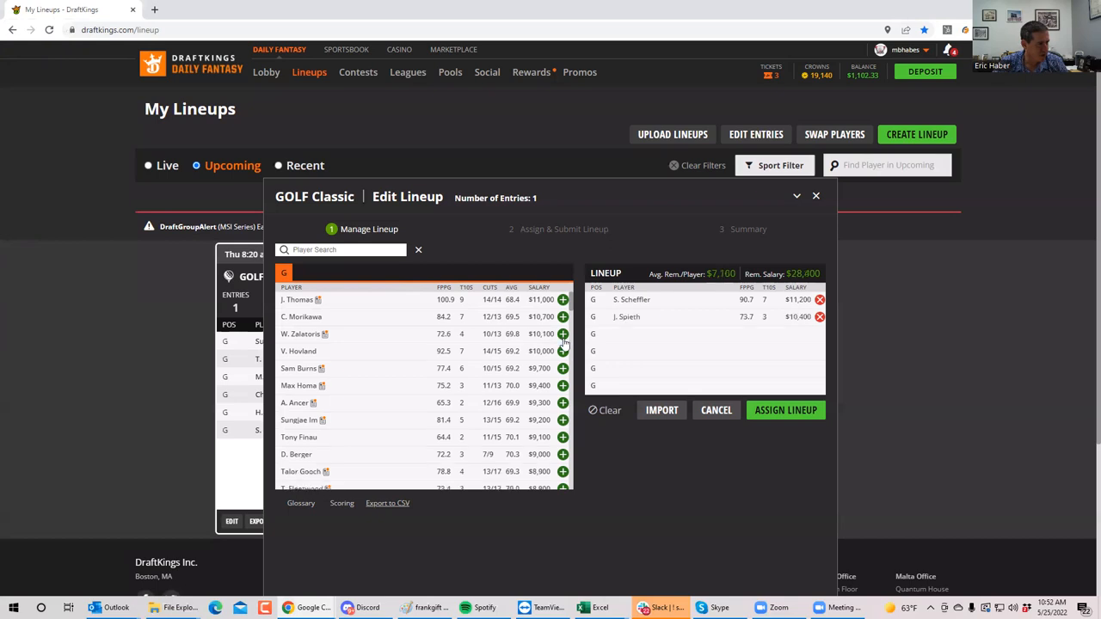
{"action": "left_click", "coordinate": [562, 334]}
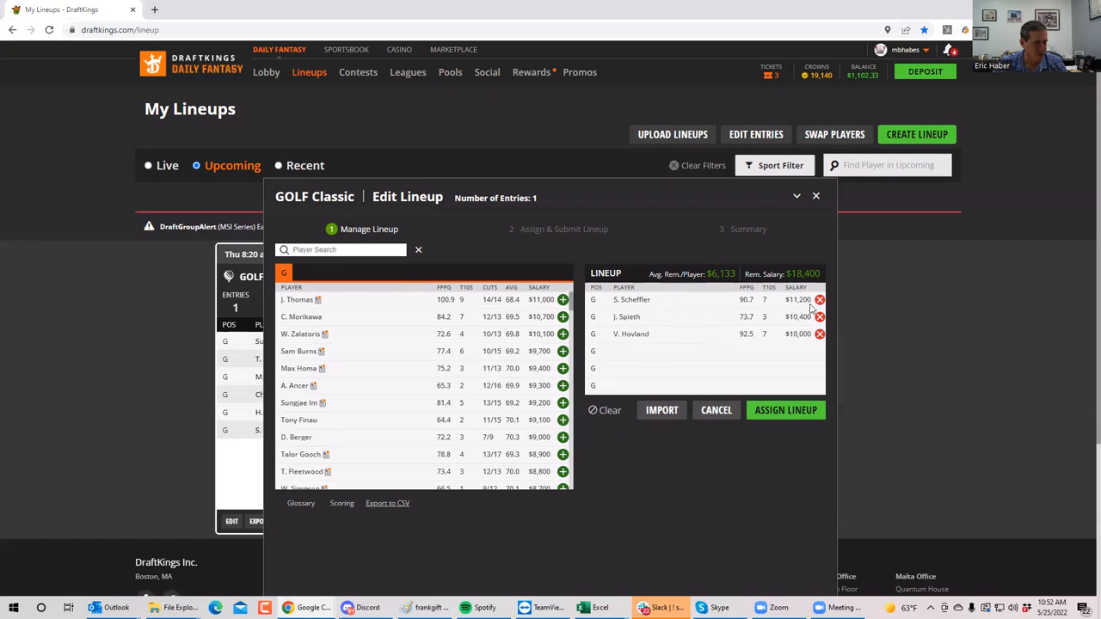
{"action": "left_click", "coordinate": [819, 299]}
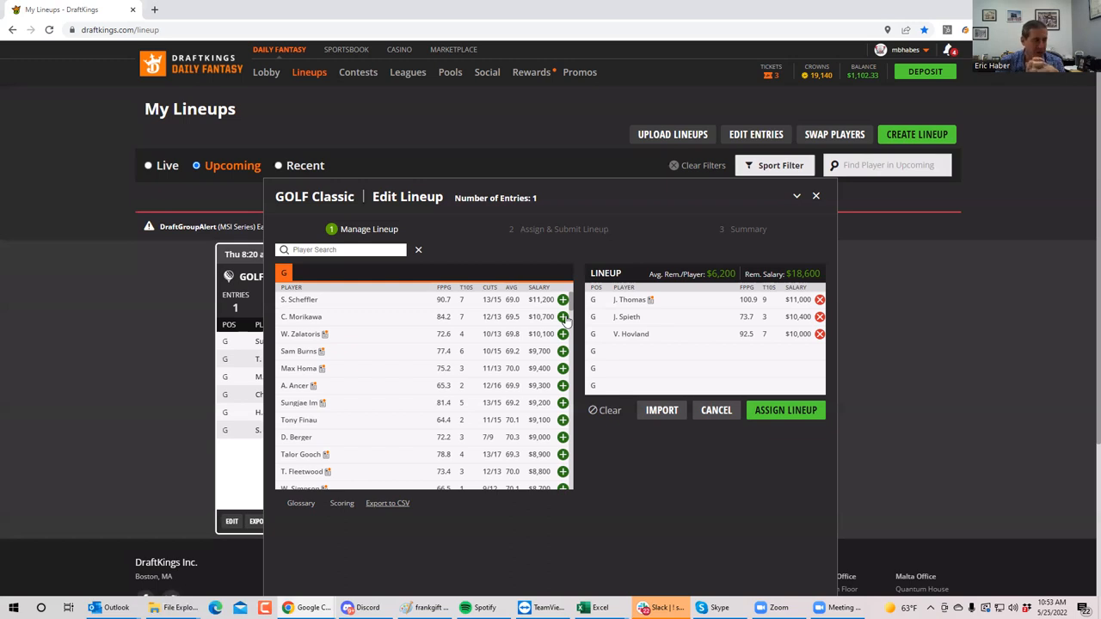
{"action": "mouse_move", "coordinate": [449, 276]}
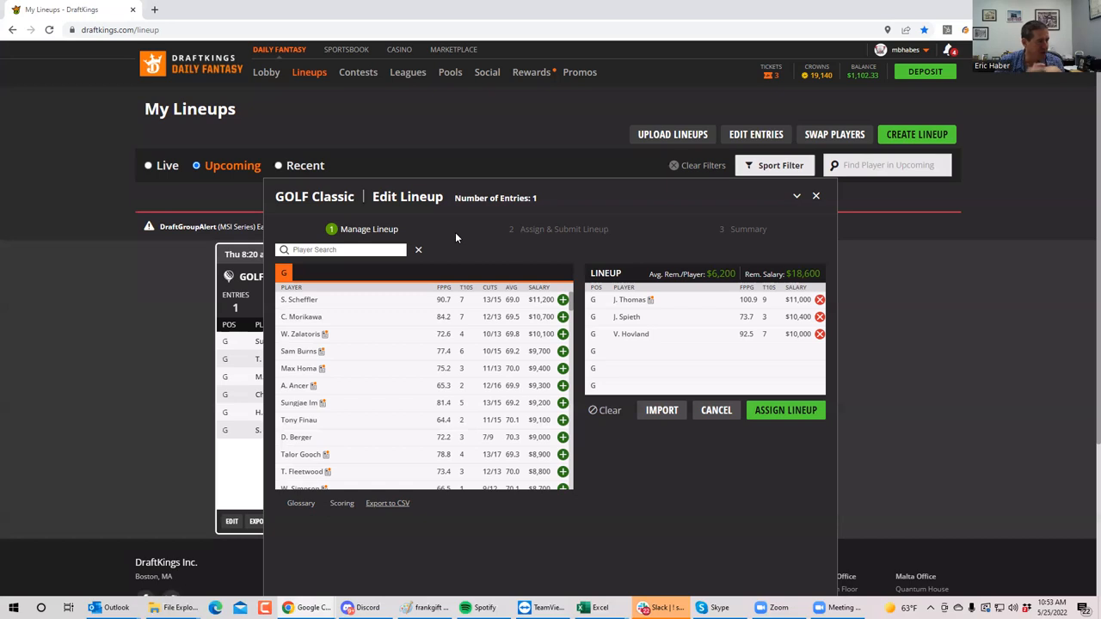
- Search 'dan', view Daniel Berger's Game Log on his player card, then close it
{"action": "left_click", "coordinate": [340, 249]}
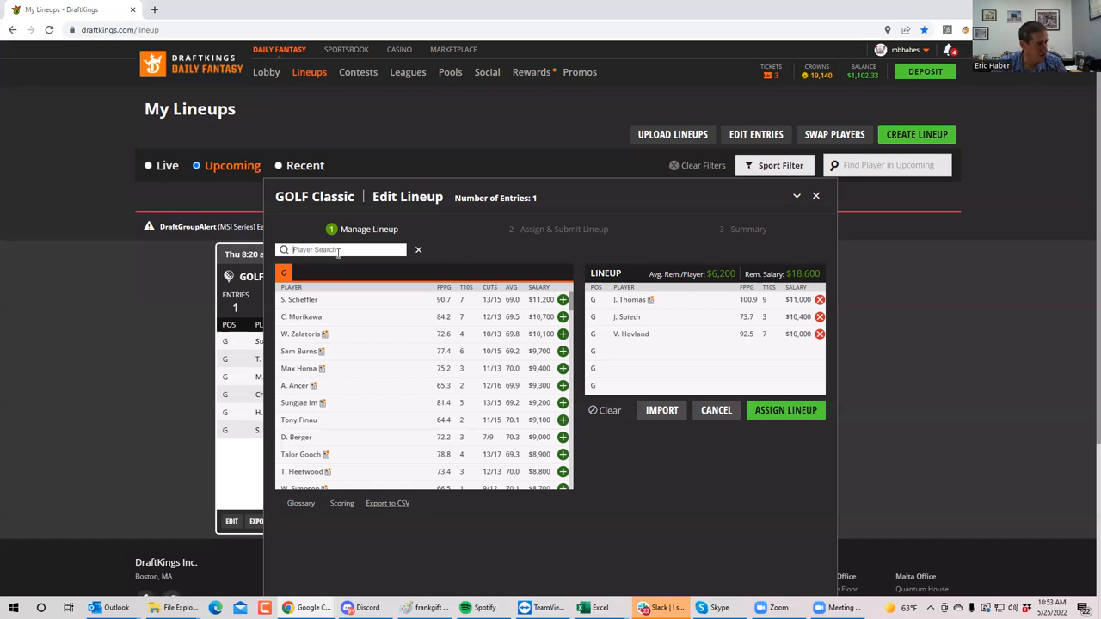
{"action": "type", "text": "dan"}
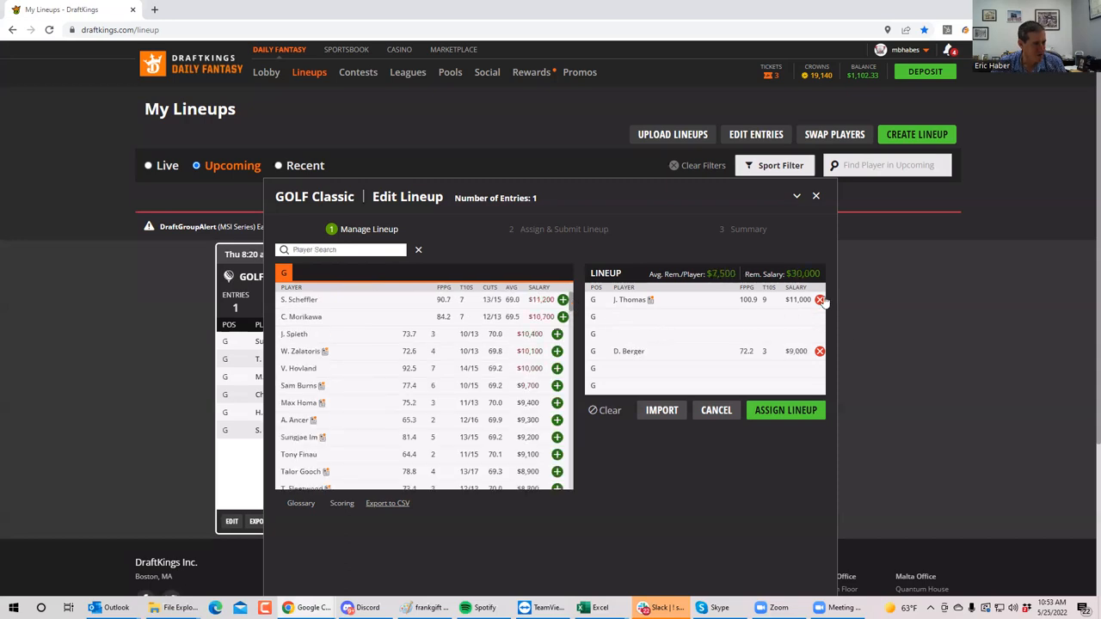
{"action": "left_click", "coordinate": [629, 351]}
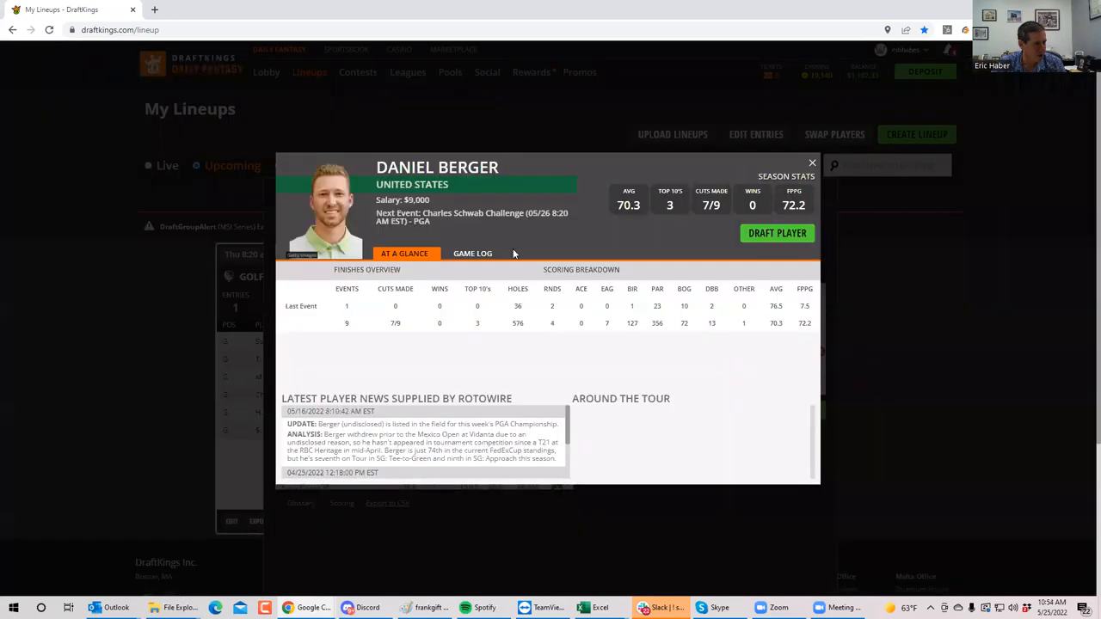
{"action": "left_click", "coordinate": [472, 253]}
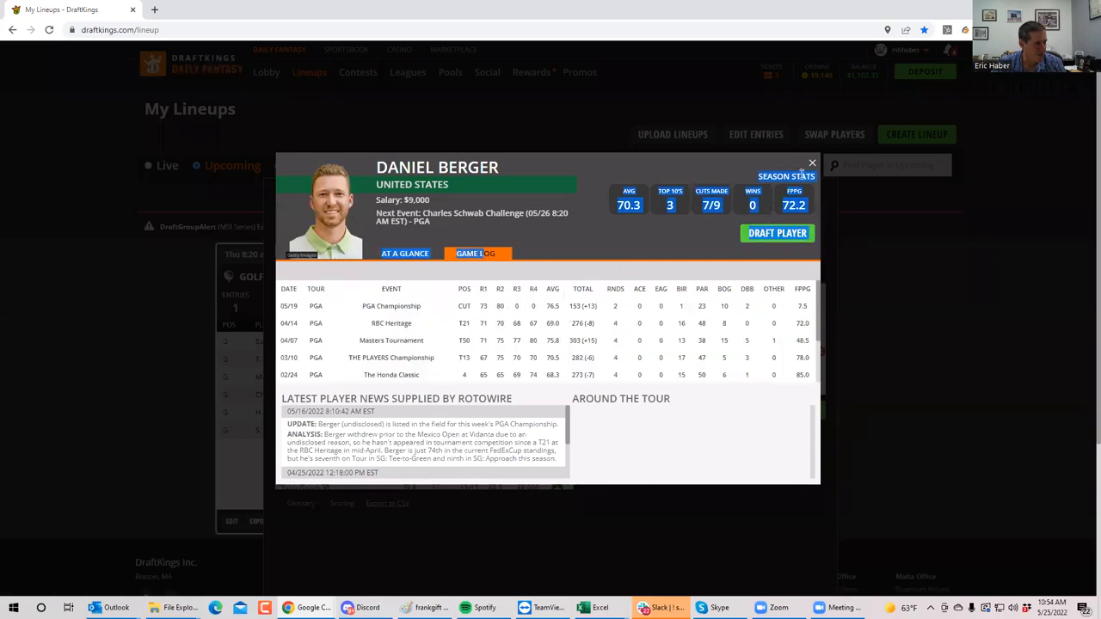
{"action": "left_click", "coordinate": [812, 162]}
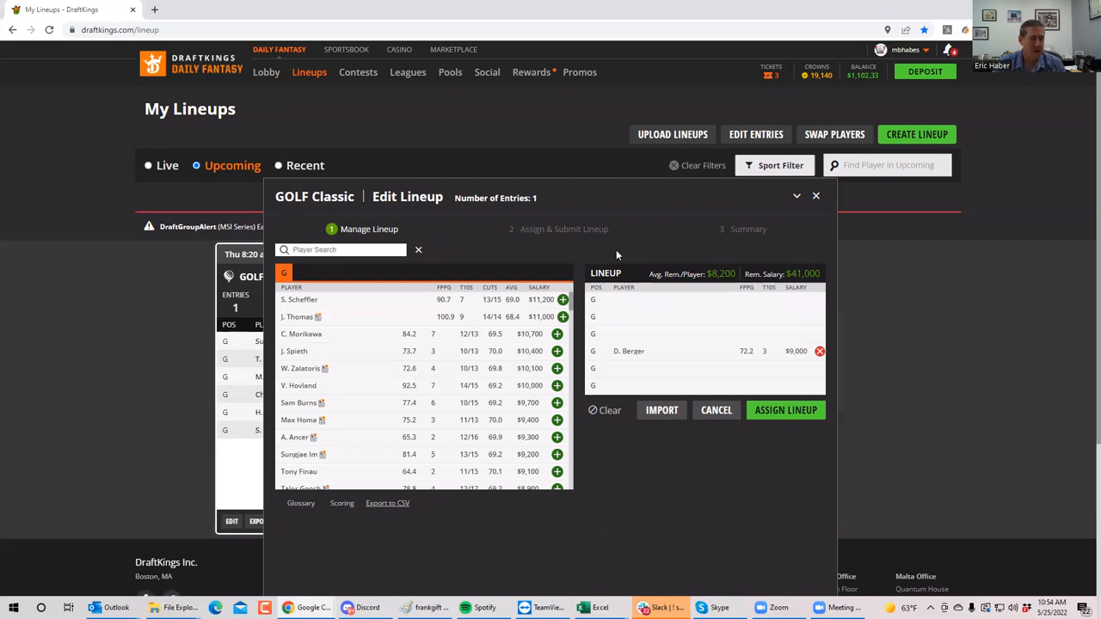
- Search for and add Tony Finau, Sungjae Im and Sam Burns to the lineup
{"action": "left_click", "coordinate": [340, 249]}
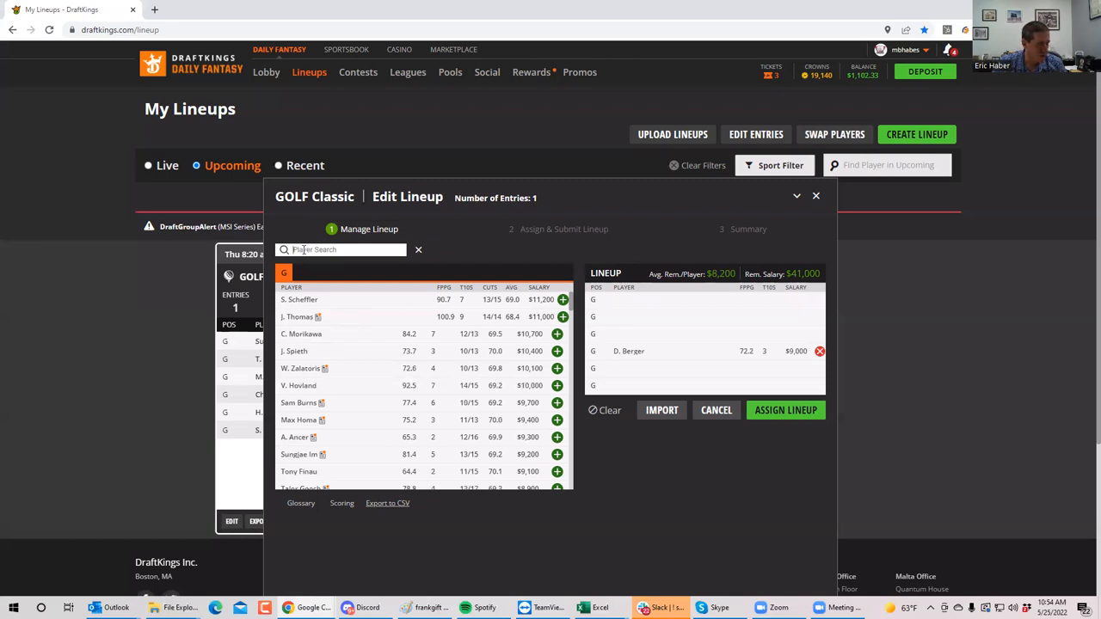
{"action": "type", "text": "fin"}
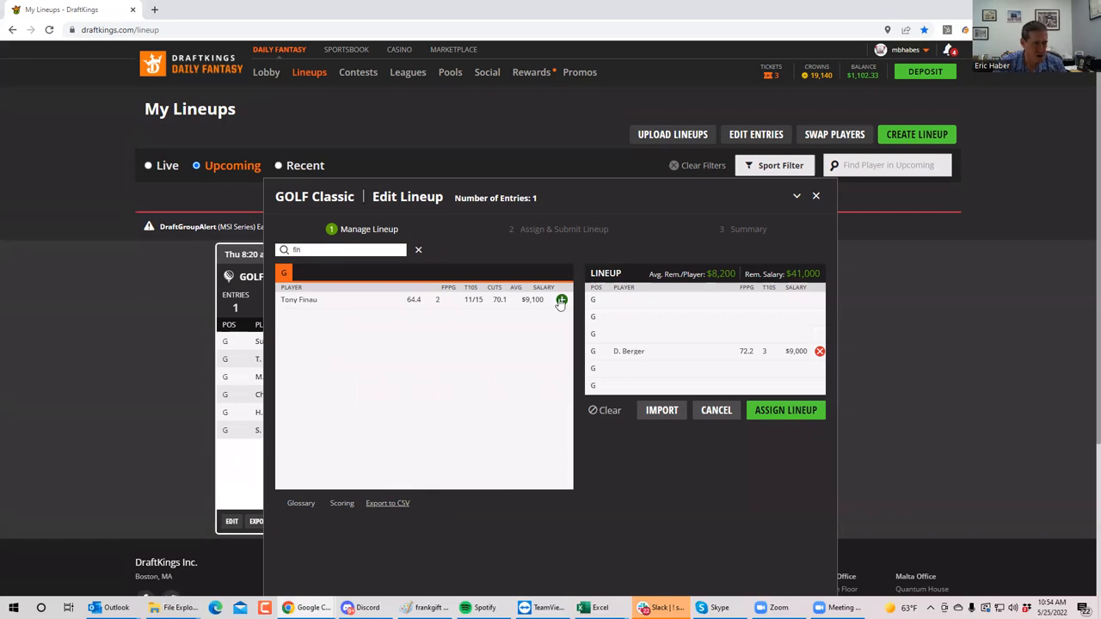
{"action": "left_click", "coordinate": [561, 300]}
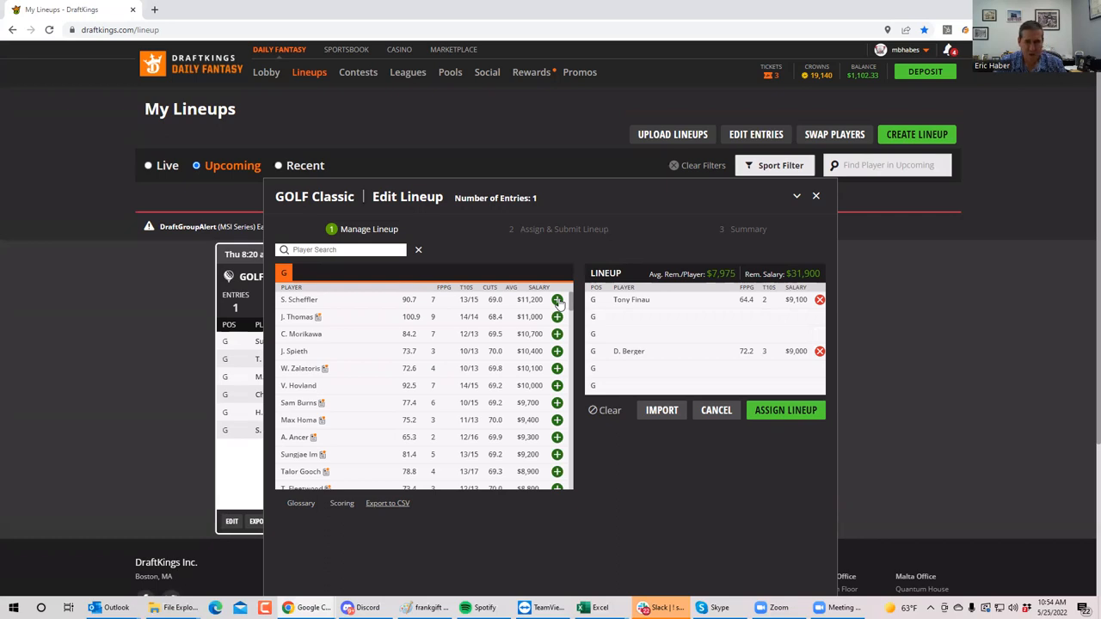
{"action": "mouse_move", "coordinate": [336, 319]}
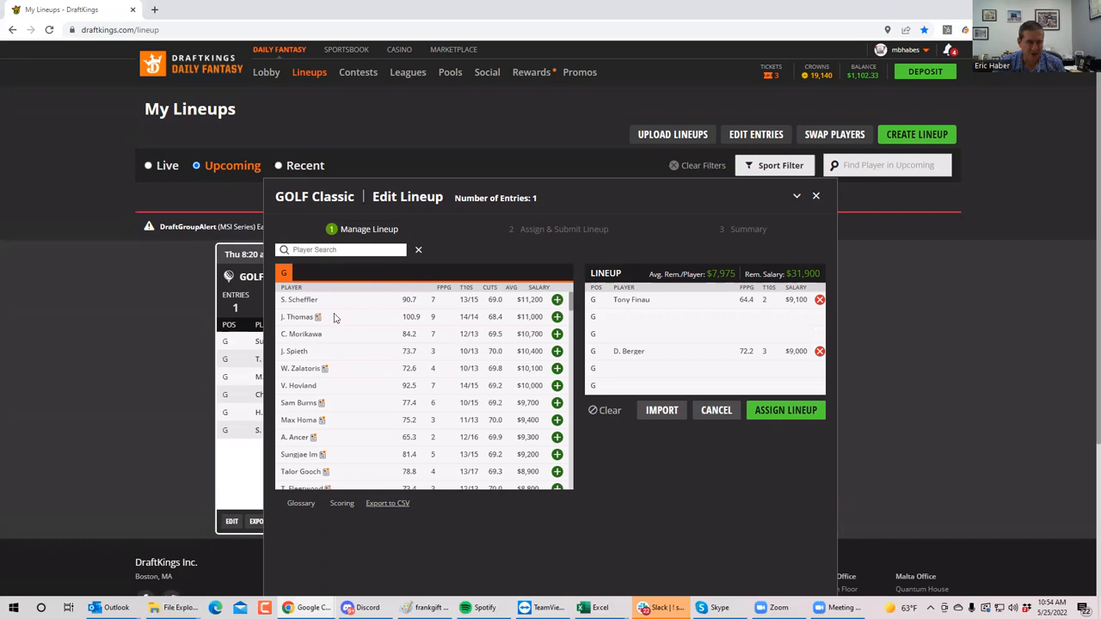
{"action": "left_click", "coordinate": [344, 250]}
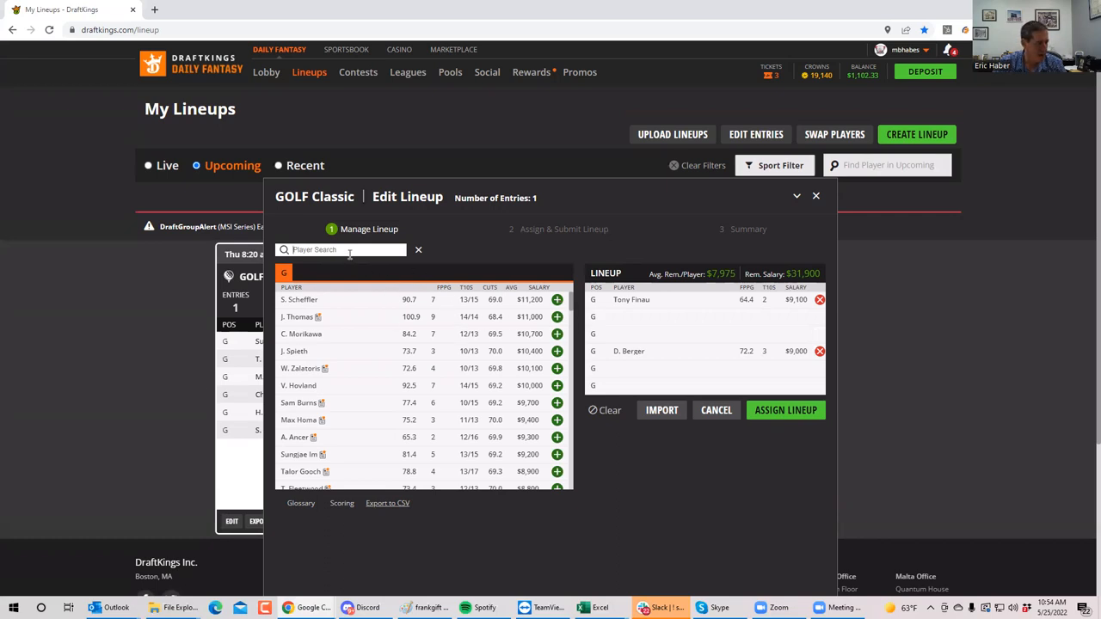
{"action": "type", "text": "im"}
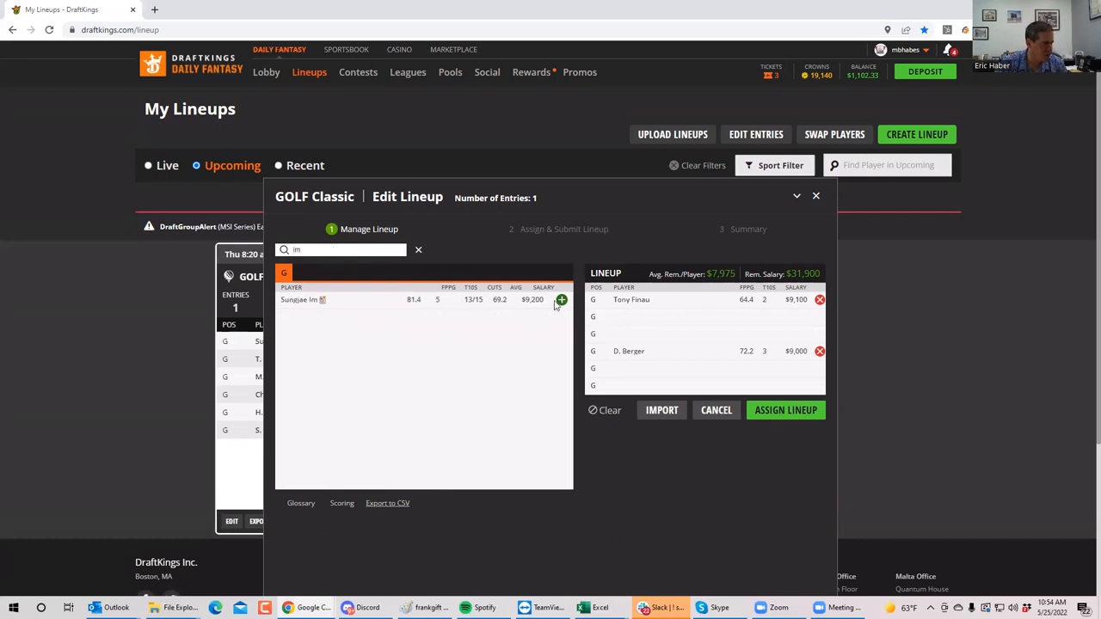
{"action": "left_click", "coordinate": [561, 300]}
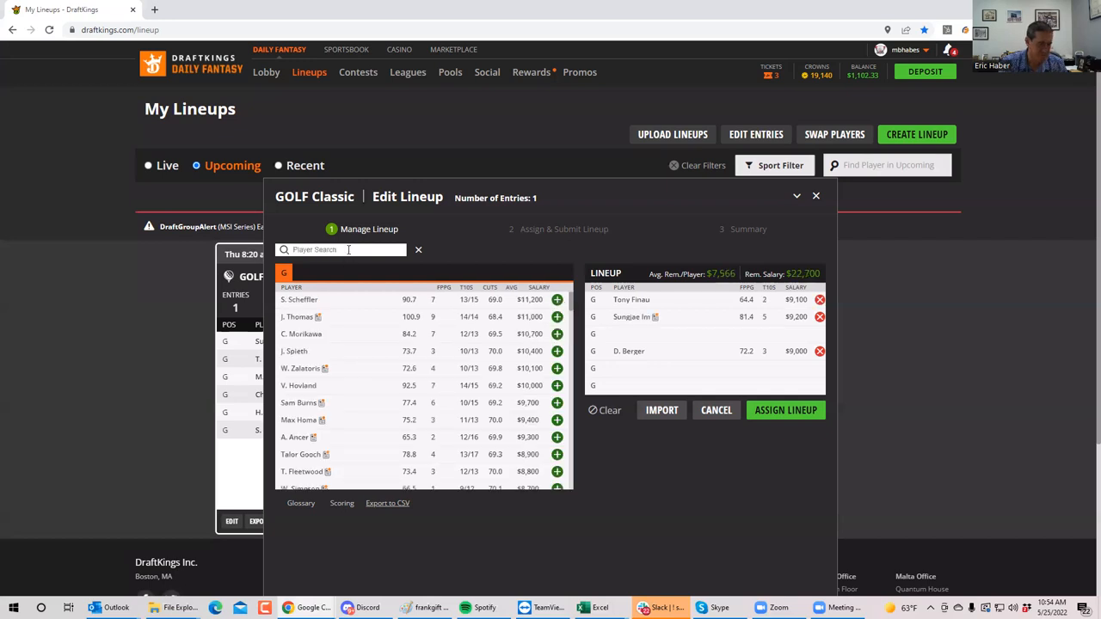
{"action": "type", "text": "burns"}
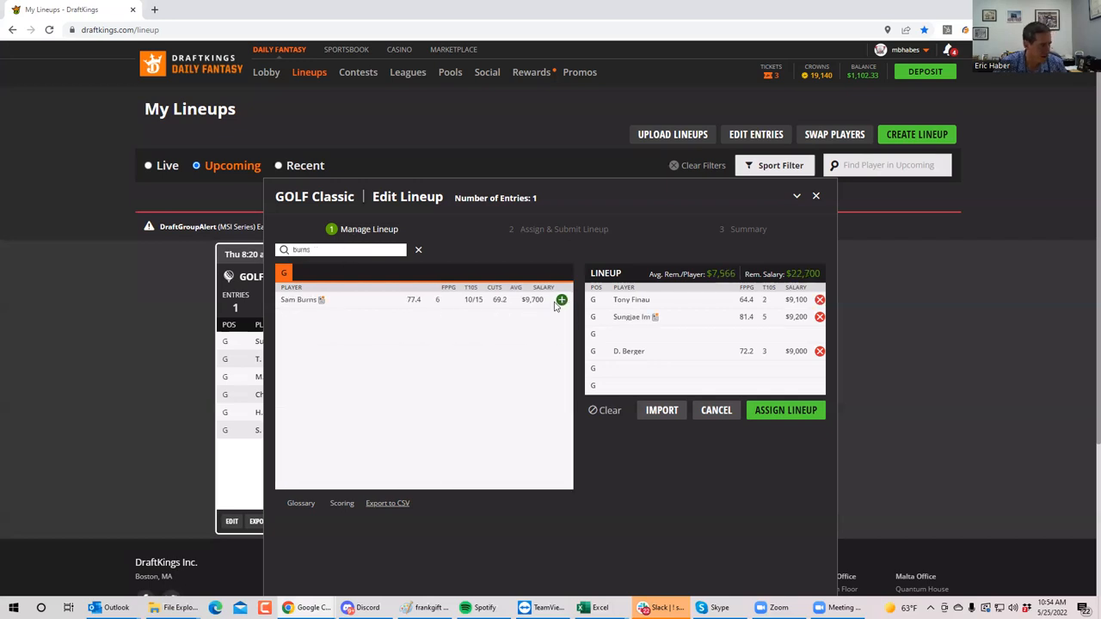
{"action": "left_click", "coordinate": [561, 299]}
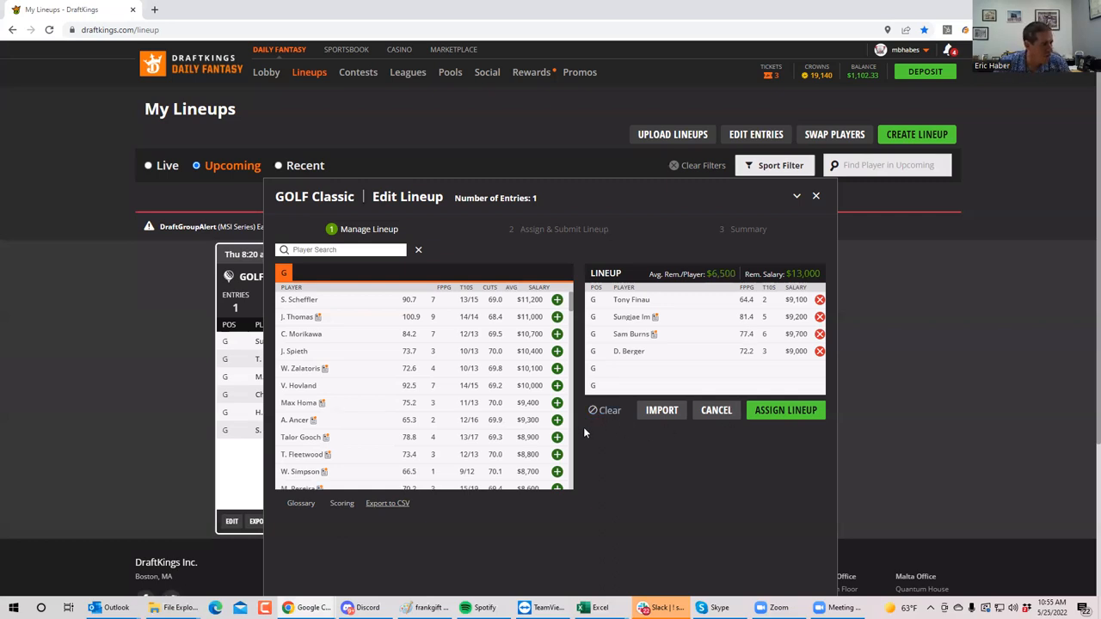
- Remove D. Berger, Sungjae Im and Tony Finau from the lineup
{"action": "left_click", "coordinate": [819, 351]}
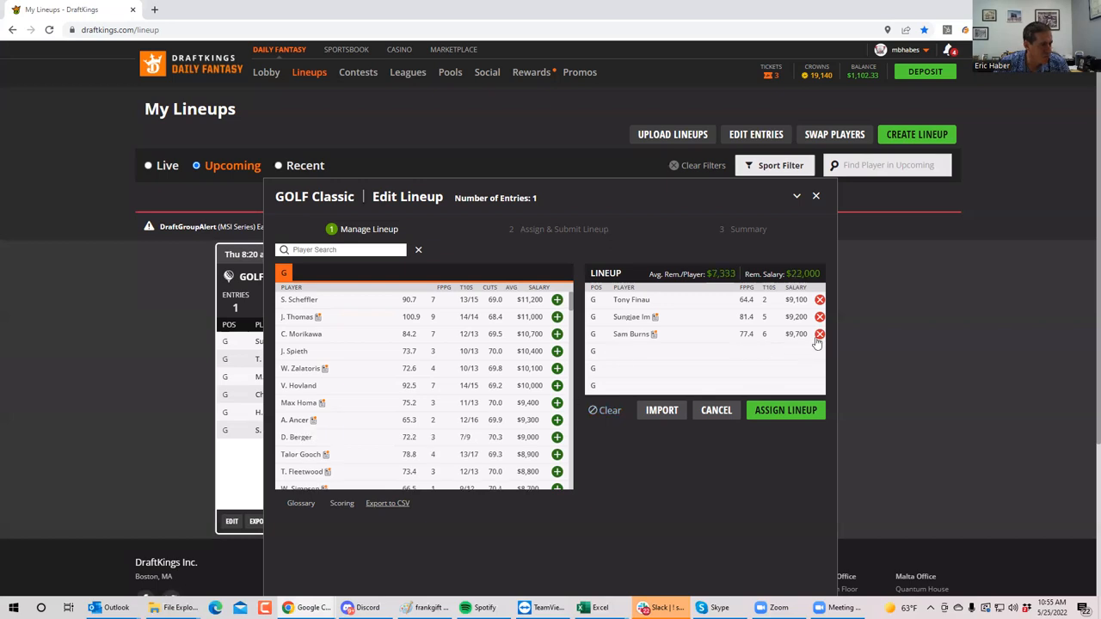
{"action": "left_click", "coordinate": [819, 317]}
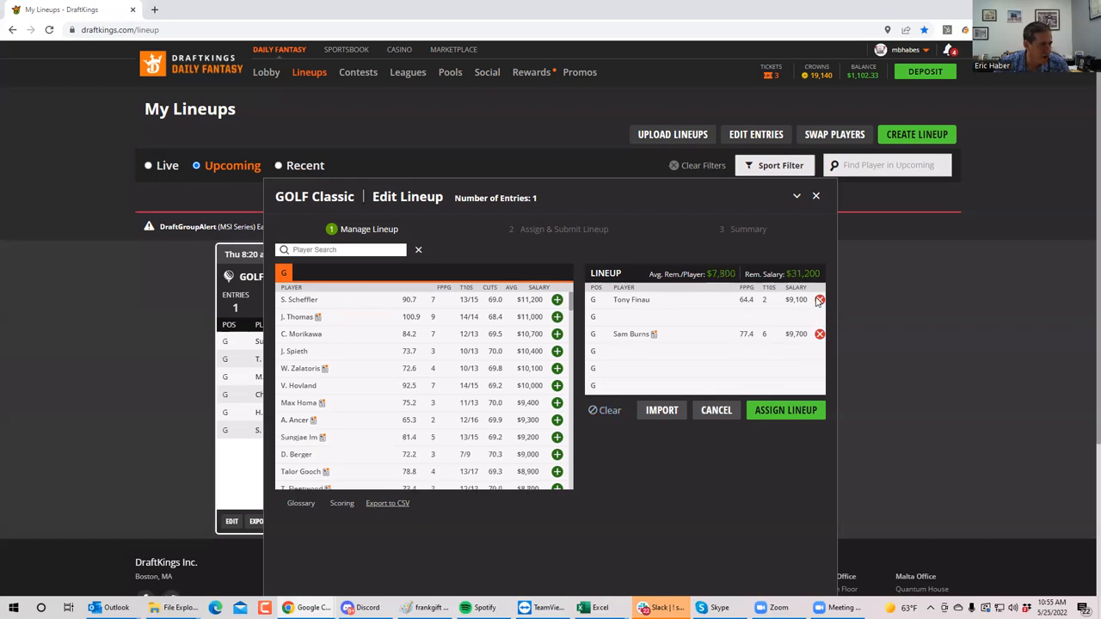
{"action": "left_click", "coordinate": [819, 300]}
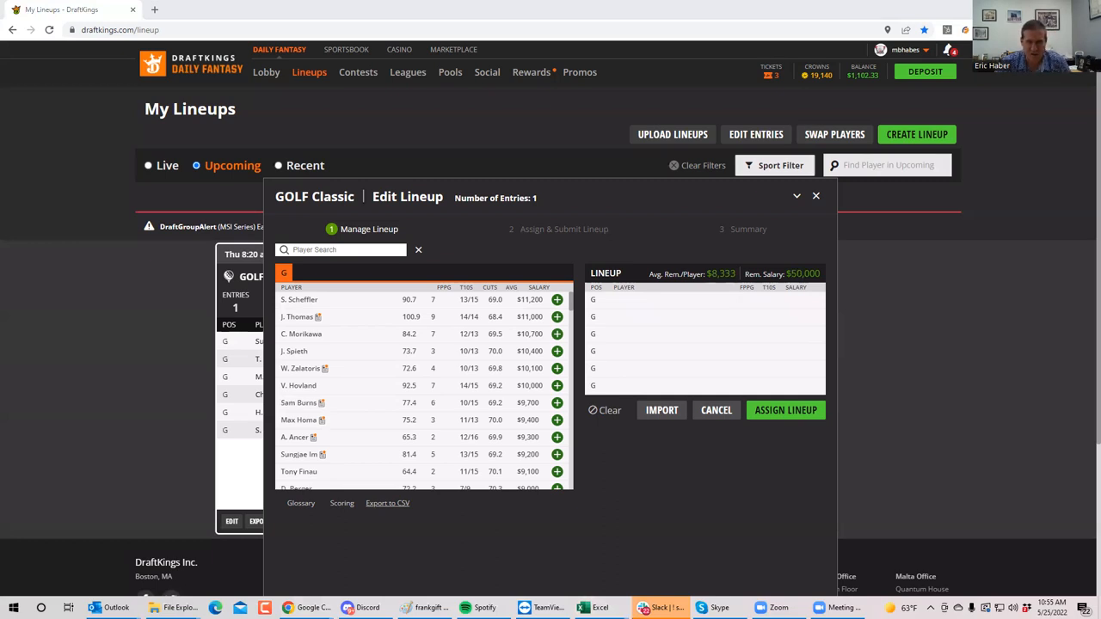
{"action": "mouse_move", "coordinate": [525, 439]}
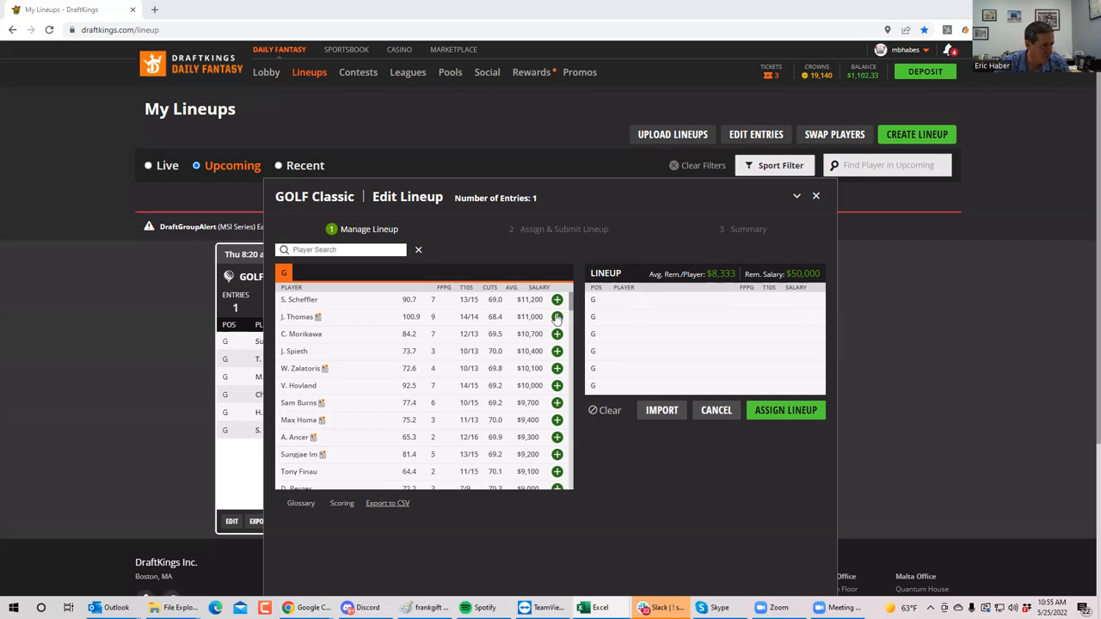
{"action": "scroll", "scroll_direction": "down", "scroll_amount": 3}
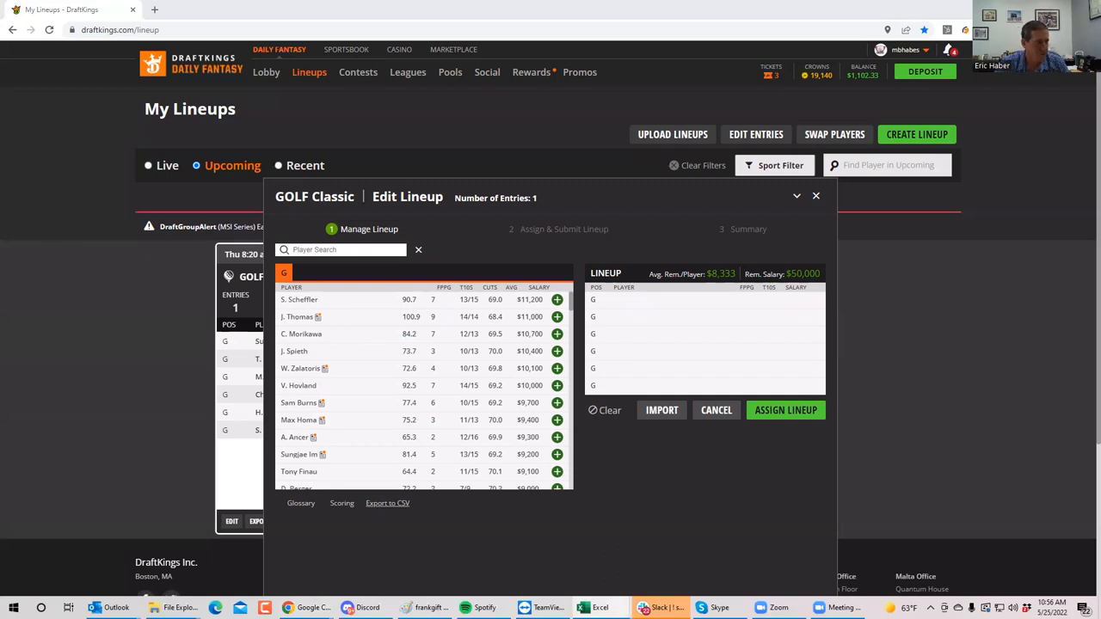
{"action": "mouse_move", "coordinate": [568, 301]}
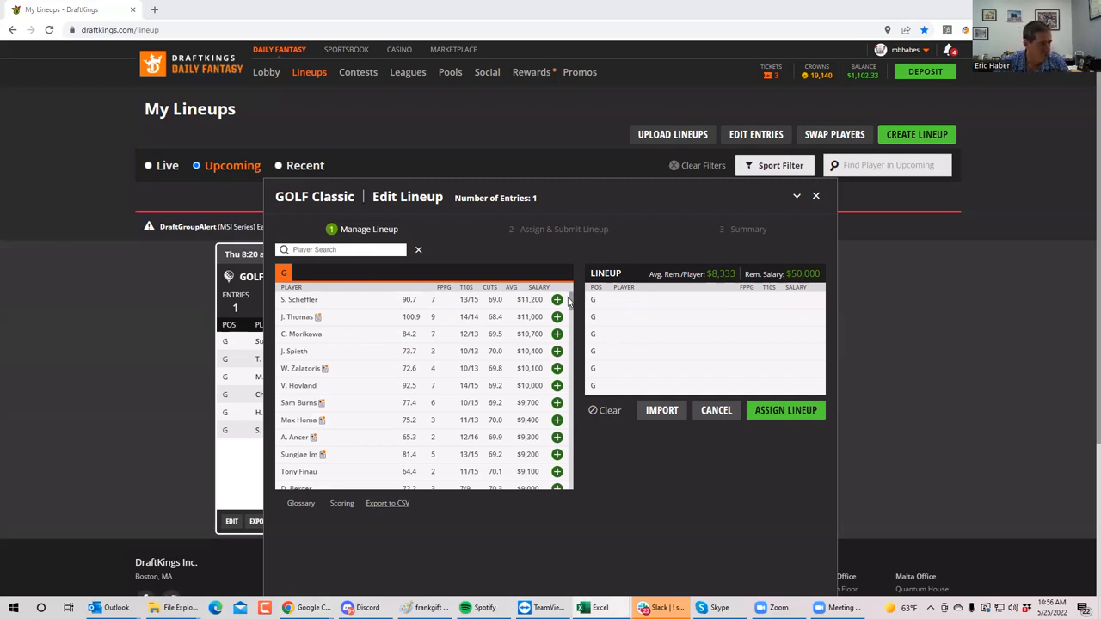
{"action": "scroll", "scroll_direction": "down", "scroll_amount": 3}
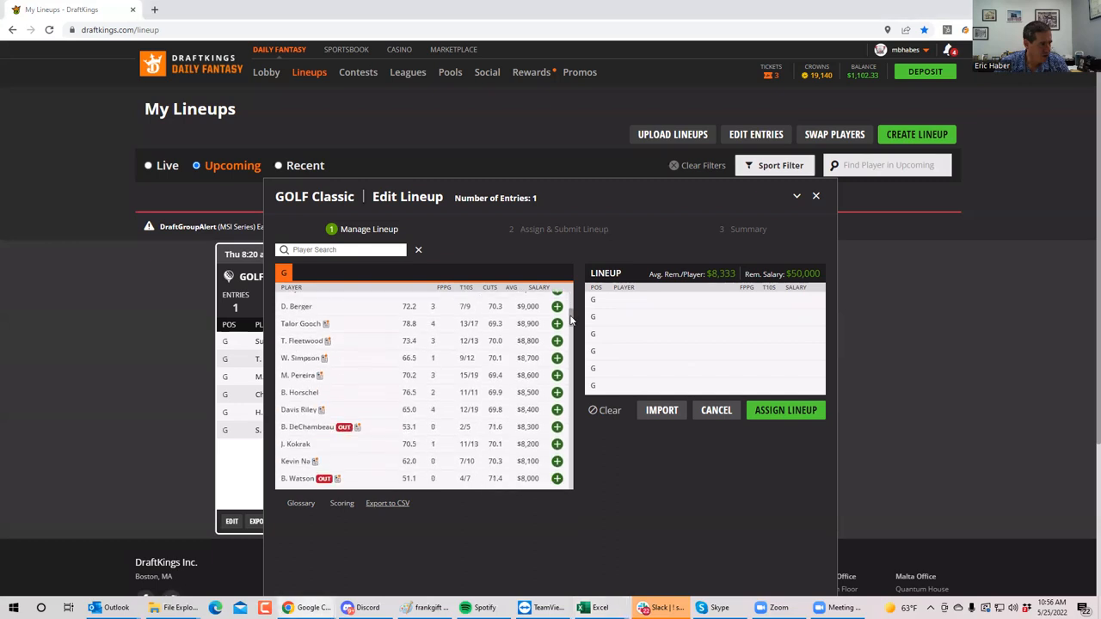
{"action": "scroll", "scroll_direction": "down", "scroll_amount": 3}
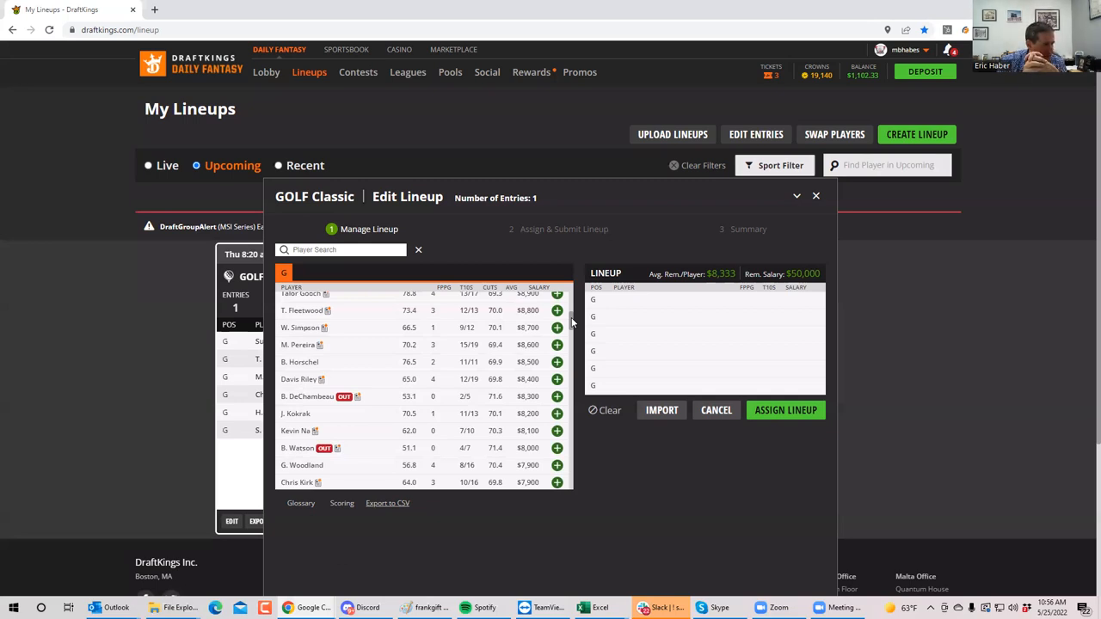
{"action": "mouse_move", "coordinate": [473, 277]}
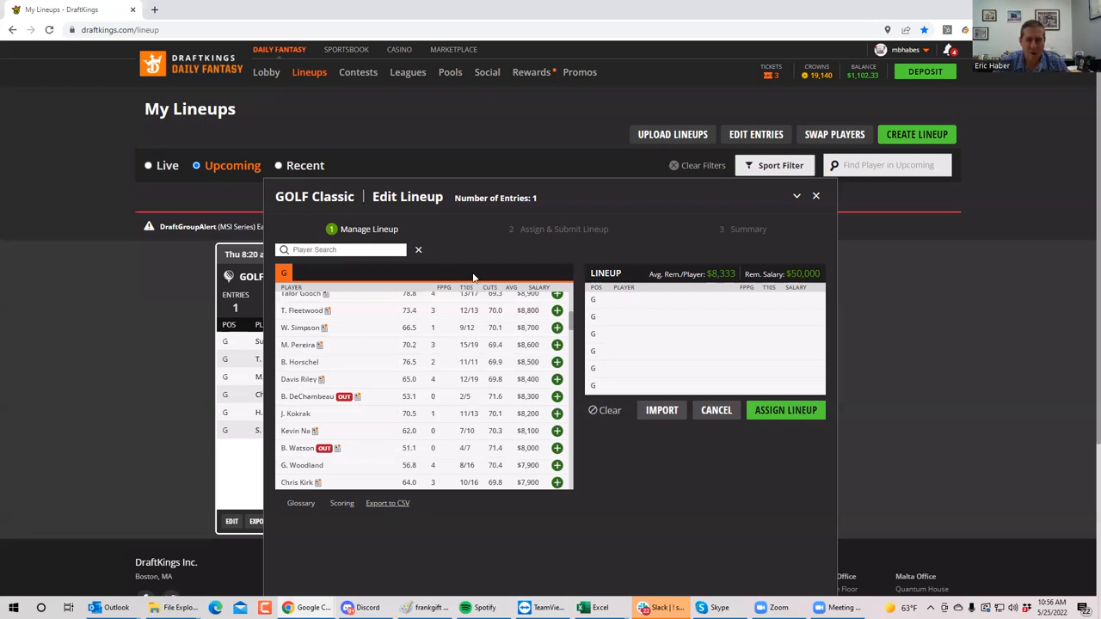
{"action": "mouse_move", "coordinate": [417, 275]}
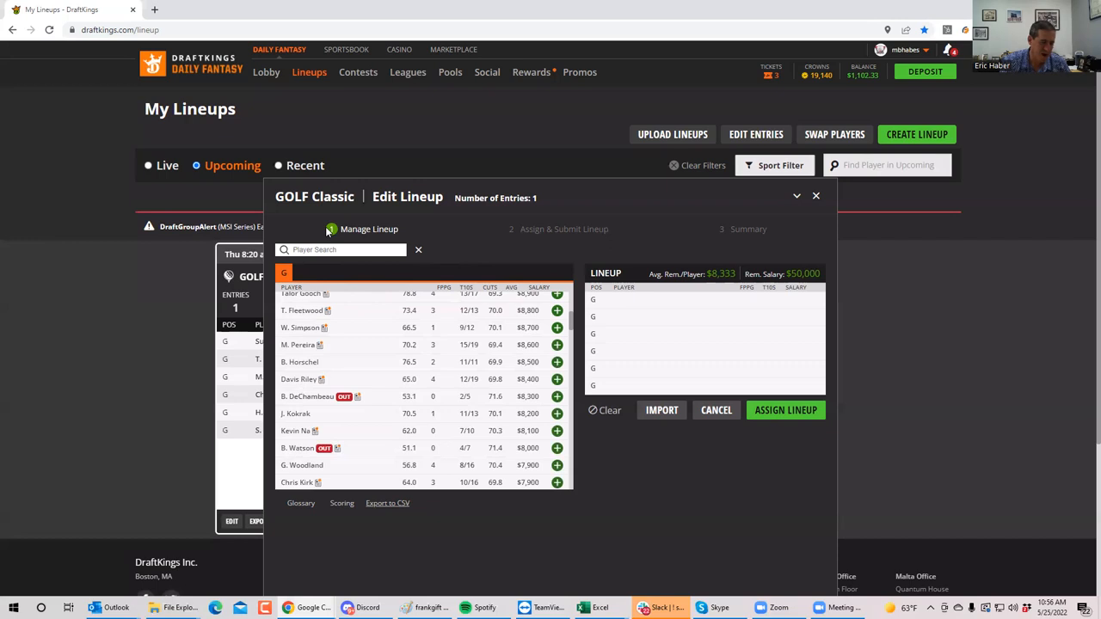
- Add B. Horschel and Kevin Na, then search for Kokrak
{"action": "type", "text": "hors"}
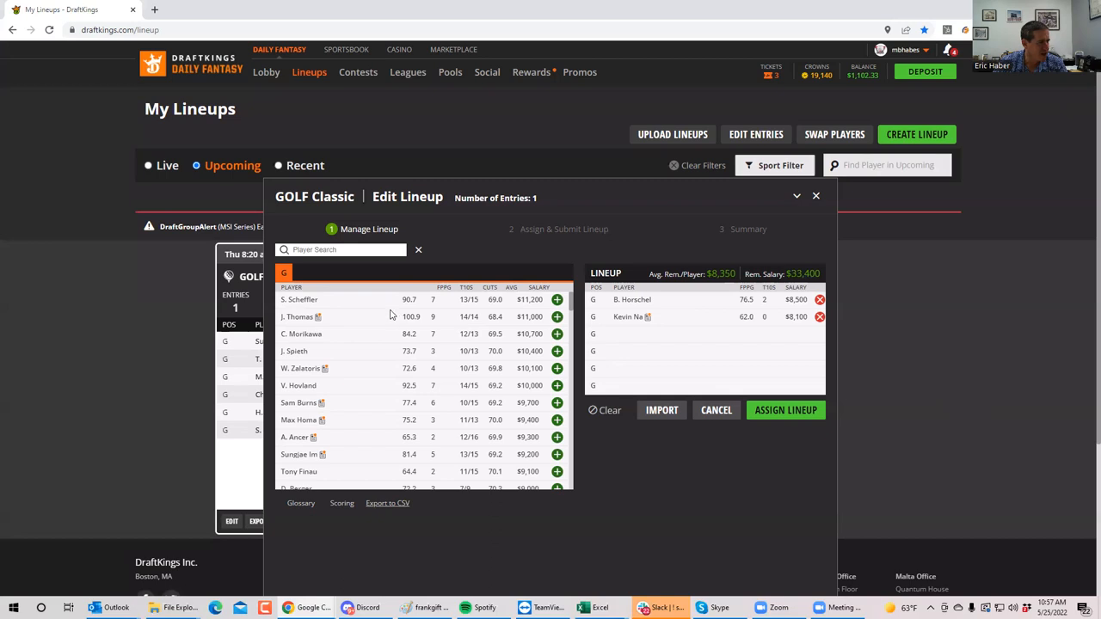
{"action": "type", "text": "k"}
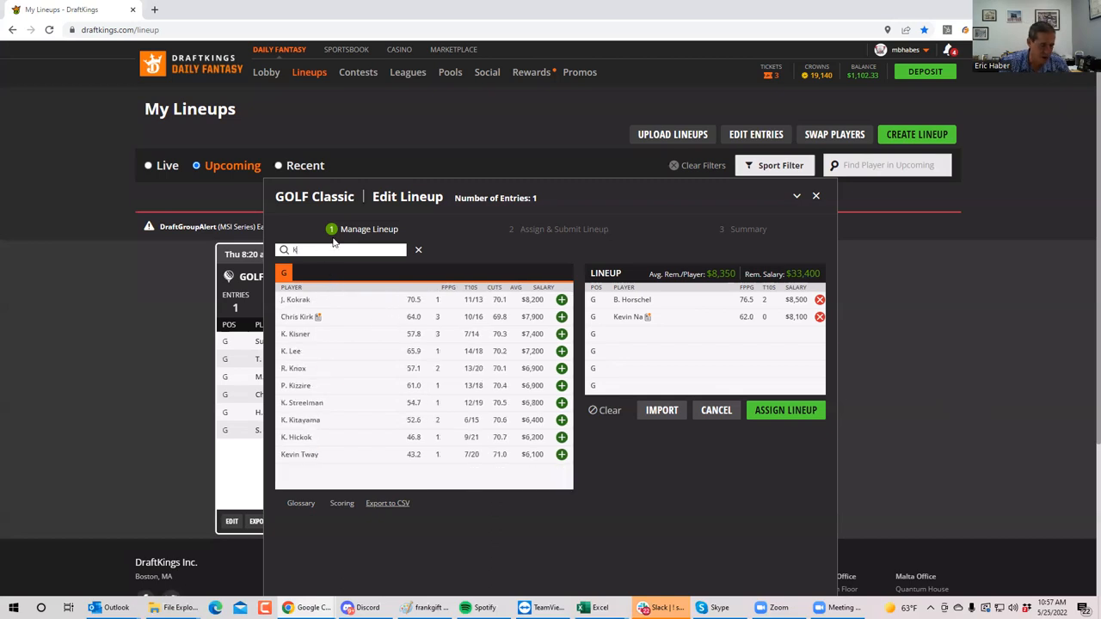
{"action": "type", "text": "ork"}
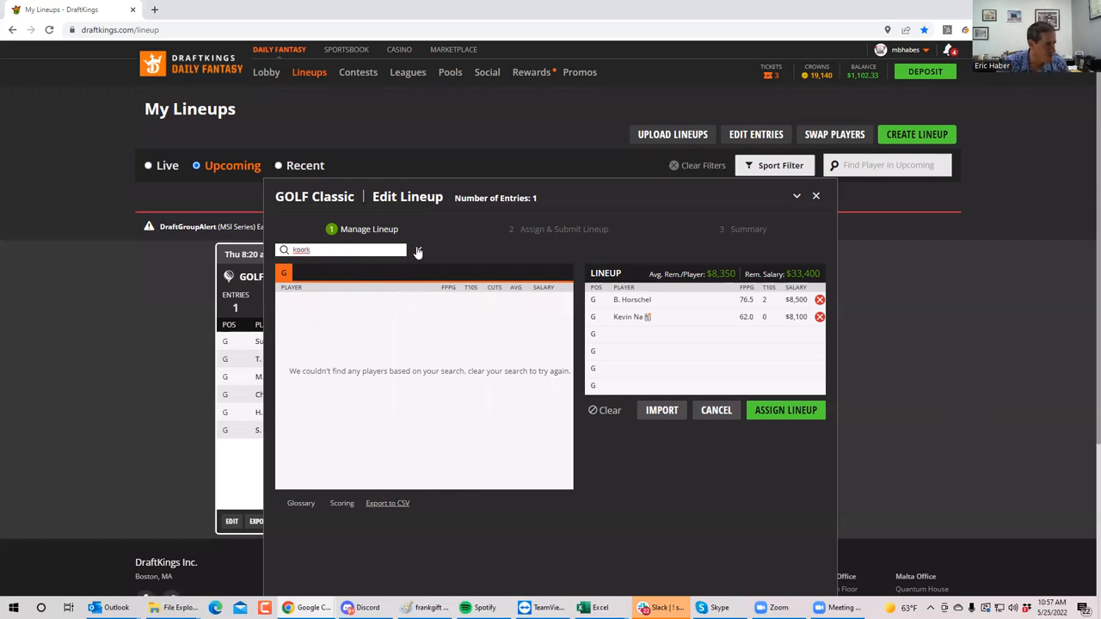
{"action": "type", "text": "kok"}
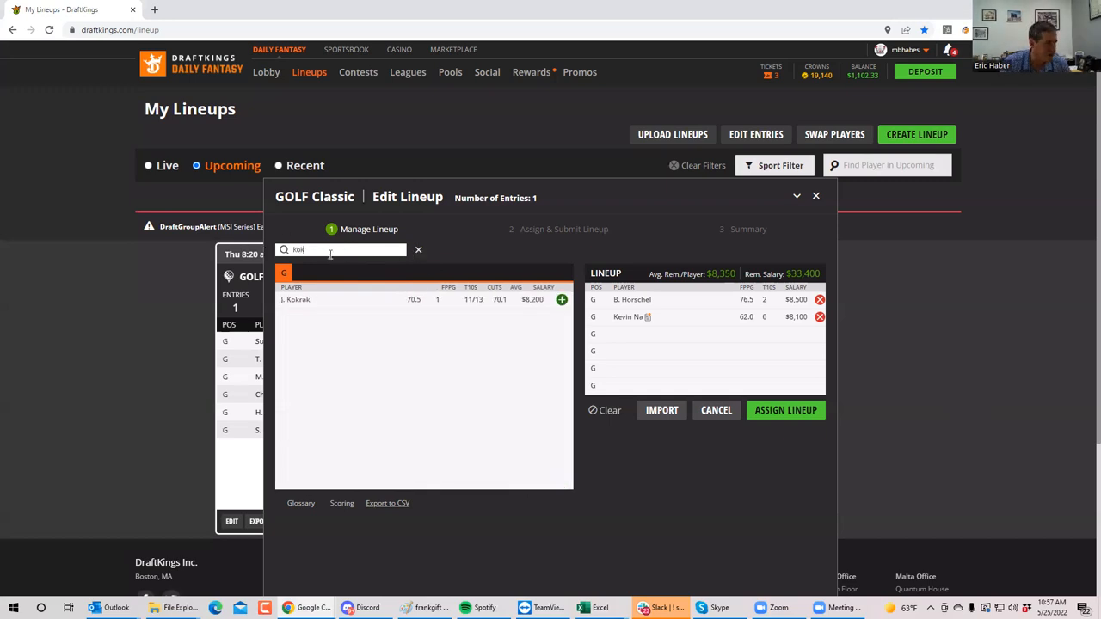
- Add J. Kokrak, T. Fleetwood and M. Pereira, leaving $7,800 for the last slot
{"action": "left_click", "coordinate": [561, 299]}
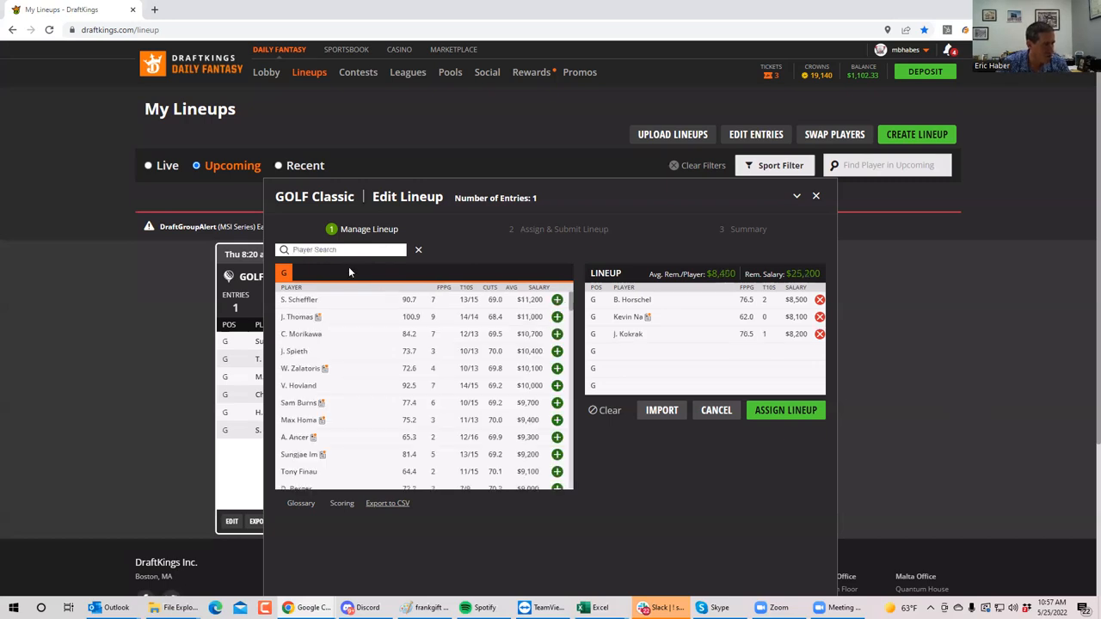
{"action": "type", "text": "flee"}
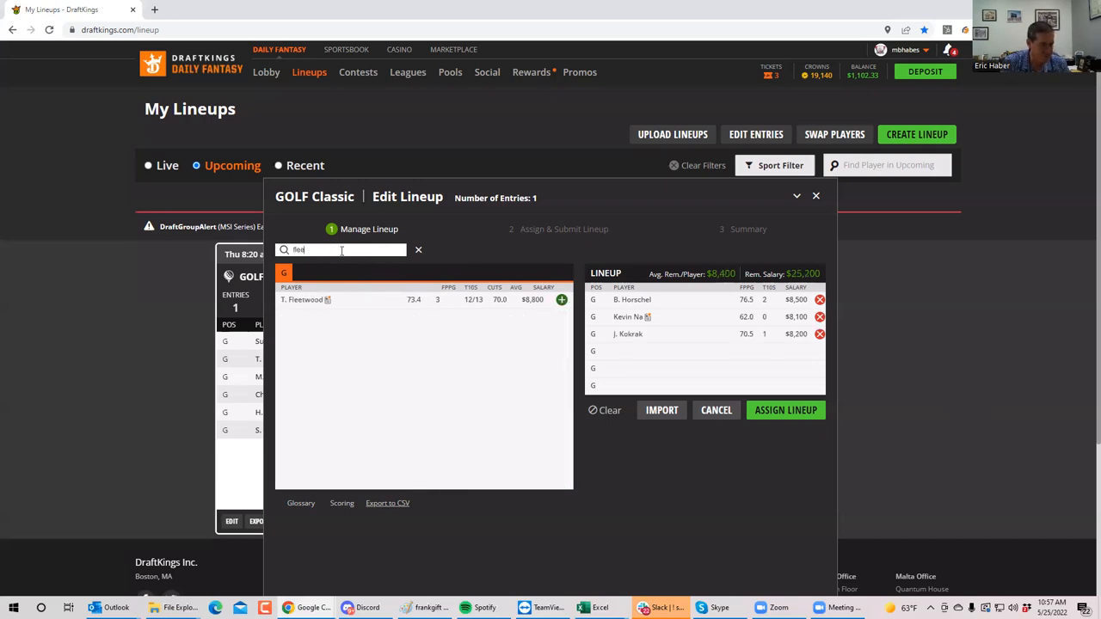
{"action": "left_click", "coordinate": [561, 299]}
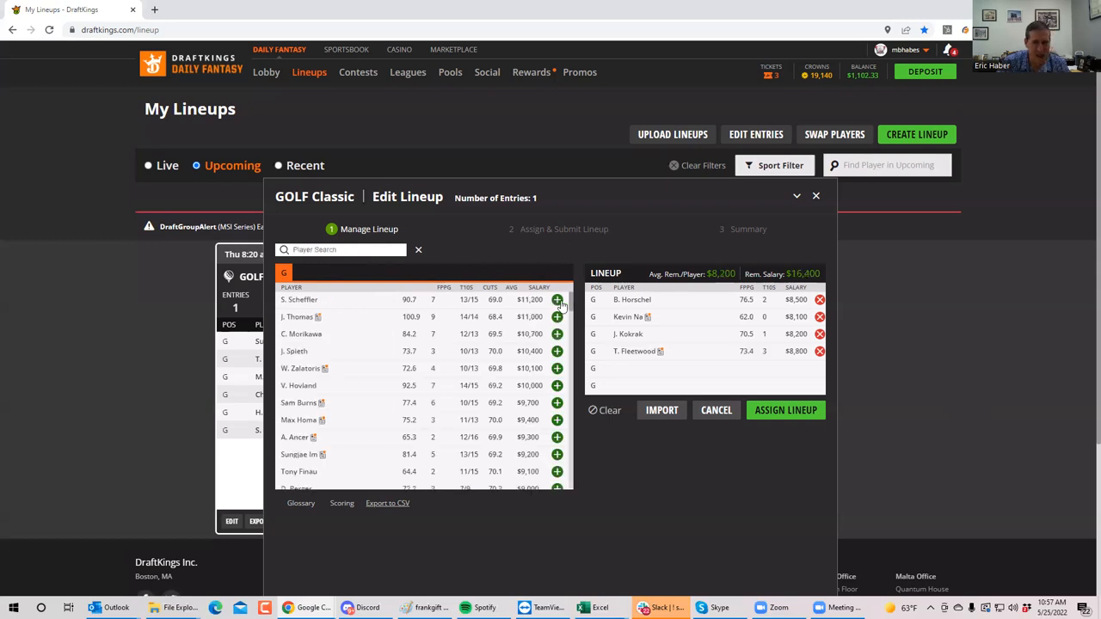
{"action": "mouse_move", "coordinate": [336, 290]}
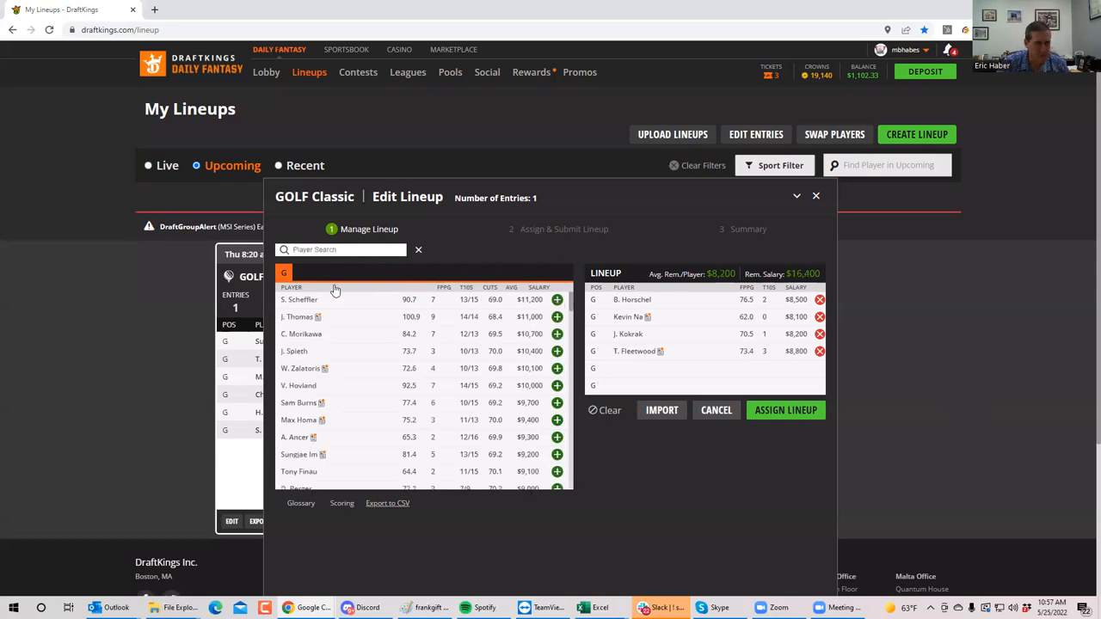
{"action": "type", "text": "mito"}
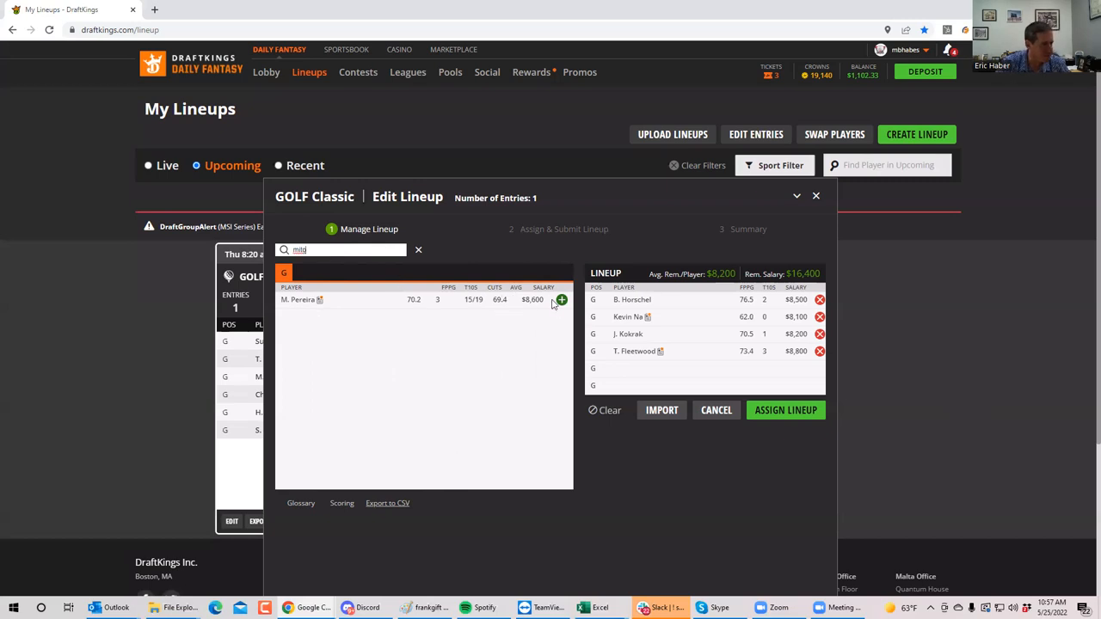
{"action": "left_click", "coordinate": [561, 299]}
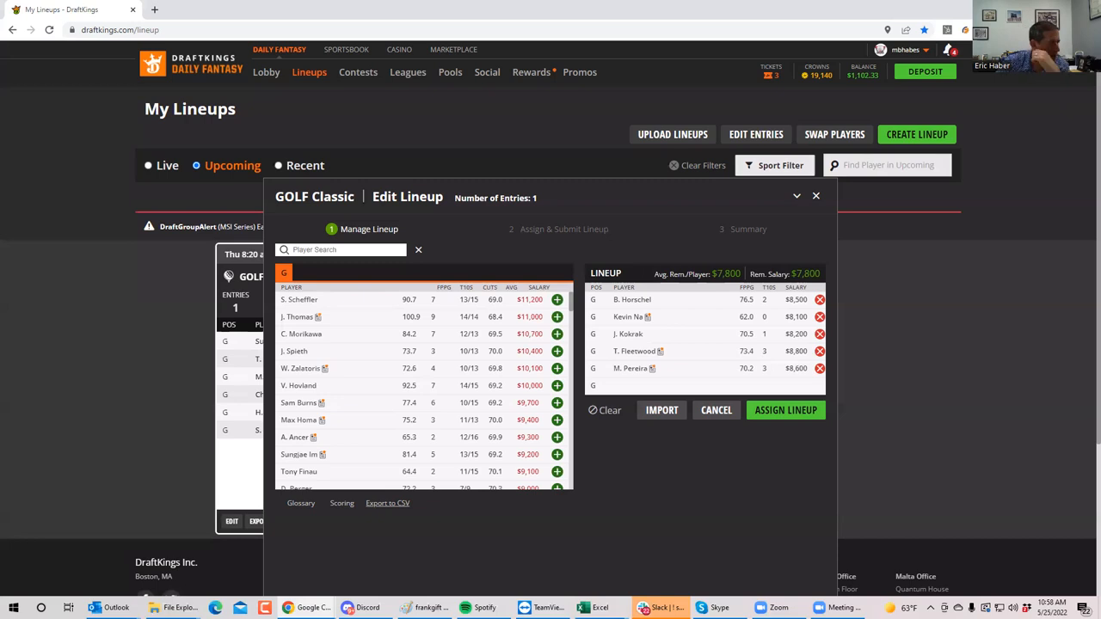
{"action": "mouse_move", "coordinate": [576, 308]}
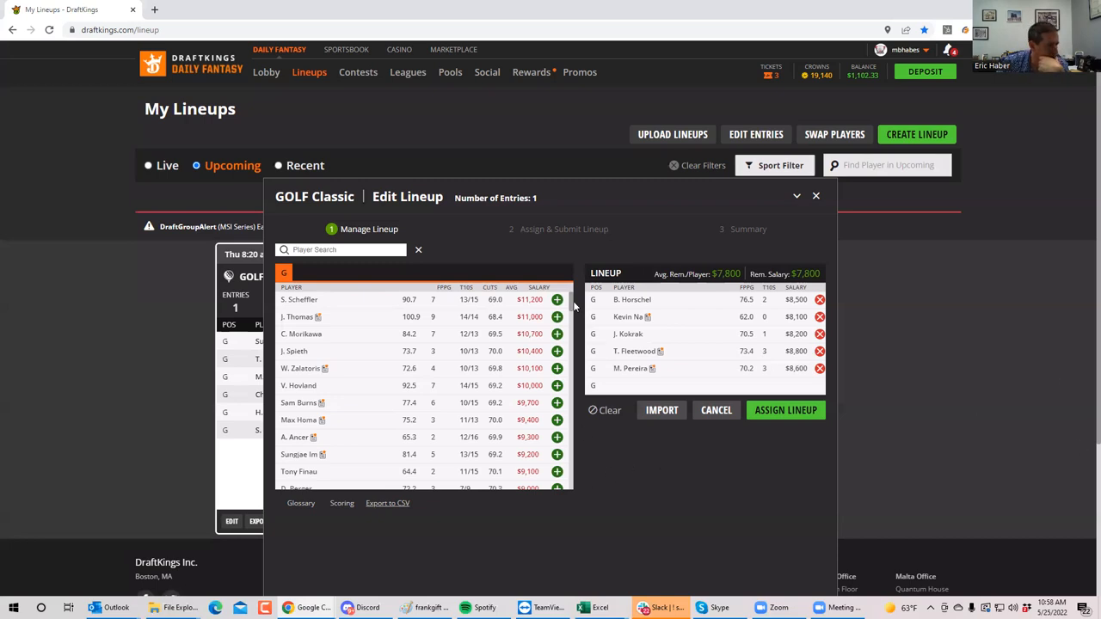
{"action": "scroll", "scroll_direction": "down", "scroll_amount": 3}
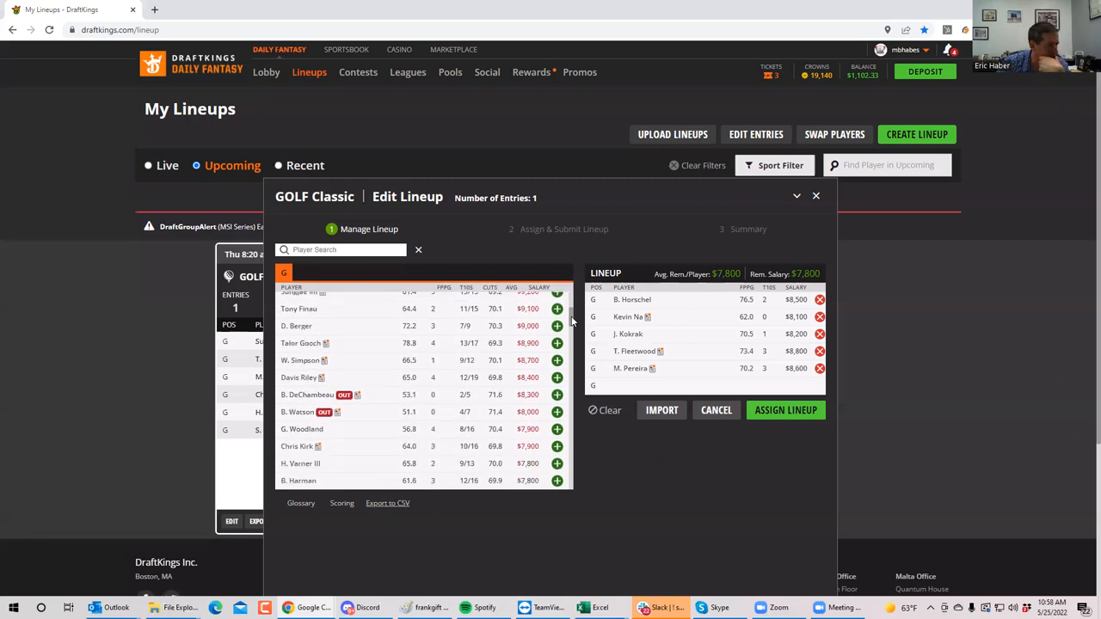
{"action": "mouse_move", "coordinate": [393, 400]}
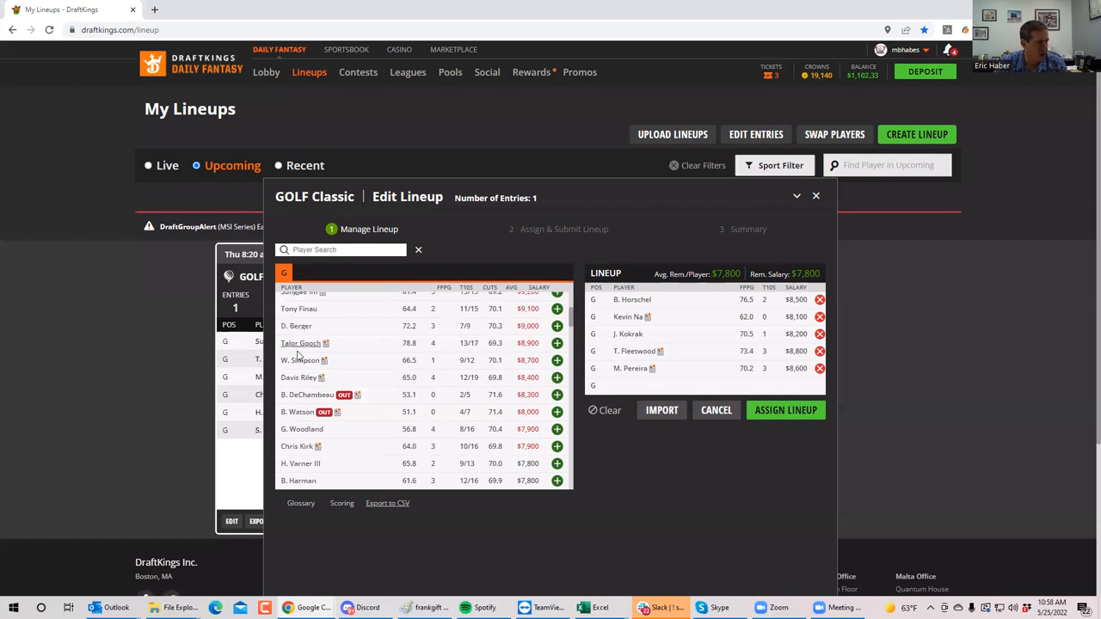
{"action": "mouse_move", "coordinate": [318, 381]}
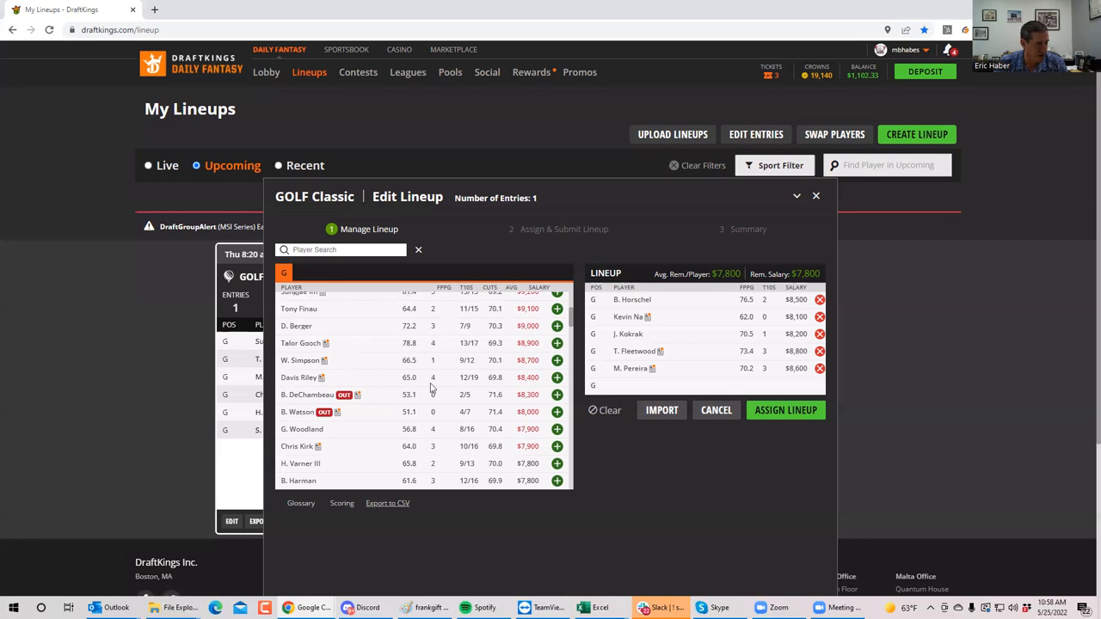
{"action": "mouse_move", "coordinate": [567, 393]}
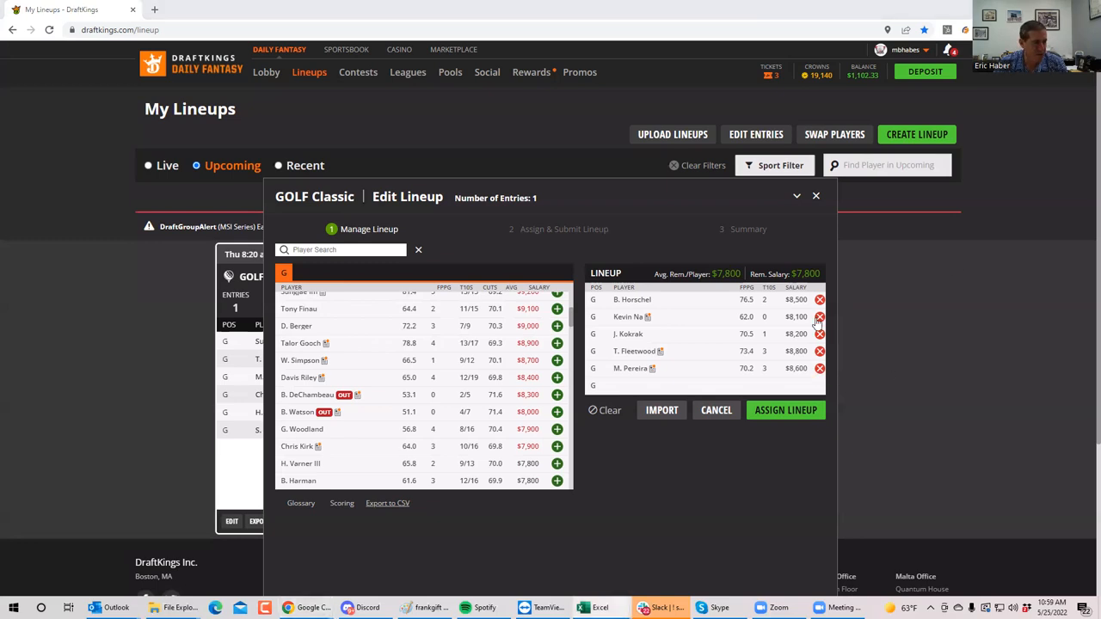
- Remove Kokrak and Fleetwood, then add H. Varner III, Chris Kirk and S. Munoz
{"action": "left_click", "coordinate": [819, 368]}
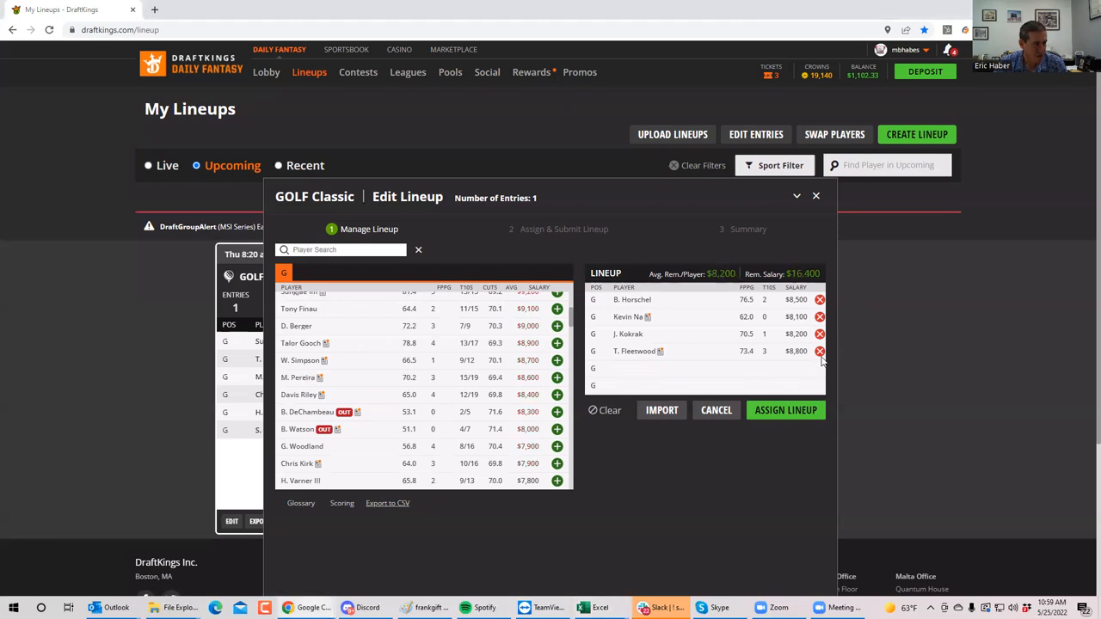
{"action": "left_click", "coordinate": [819, 334]}
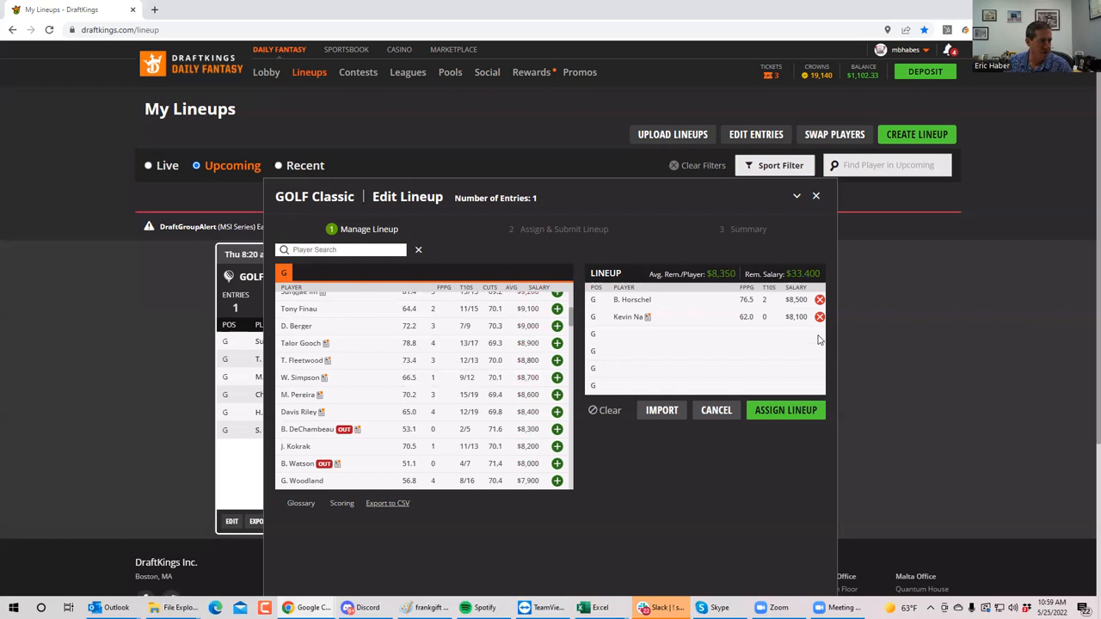
{"action": "left_click", "coordinate": [340, 250]}
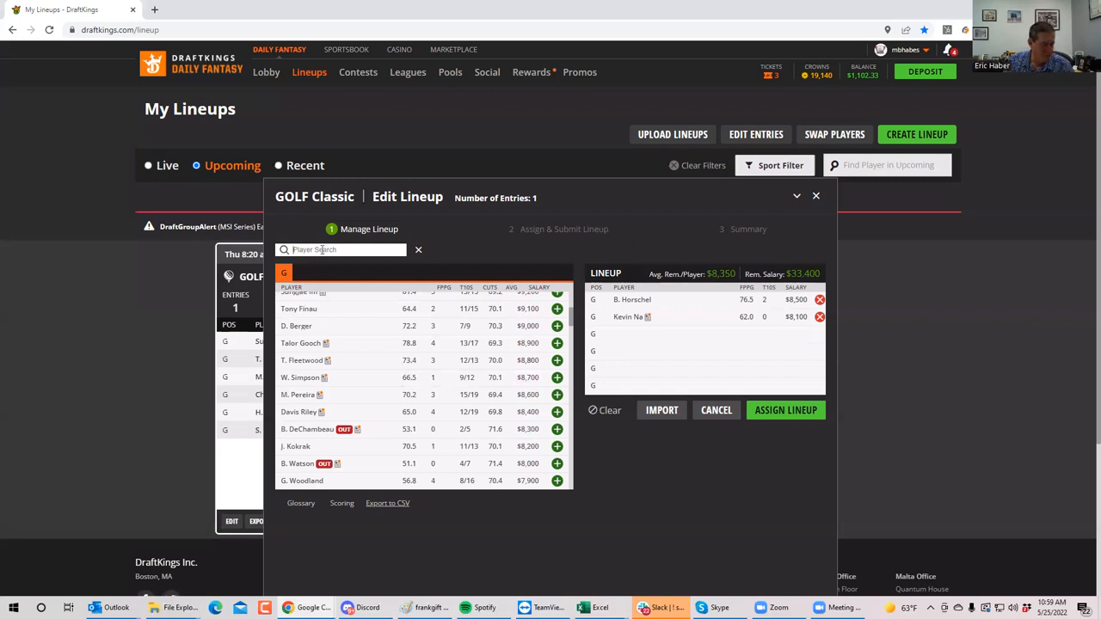
{"action": "type", "text": "varn"}
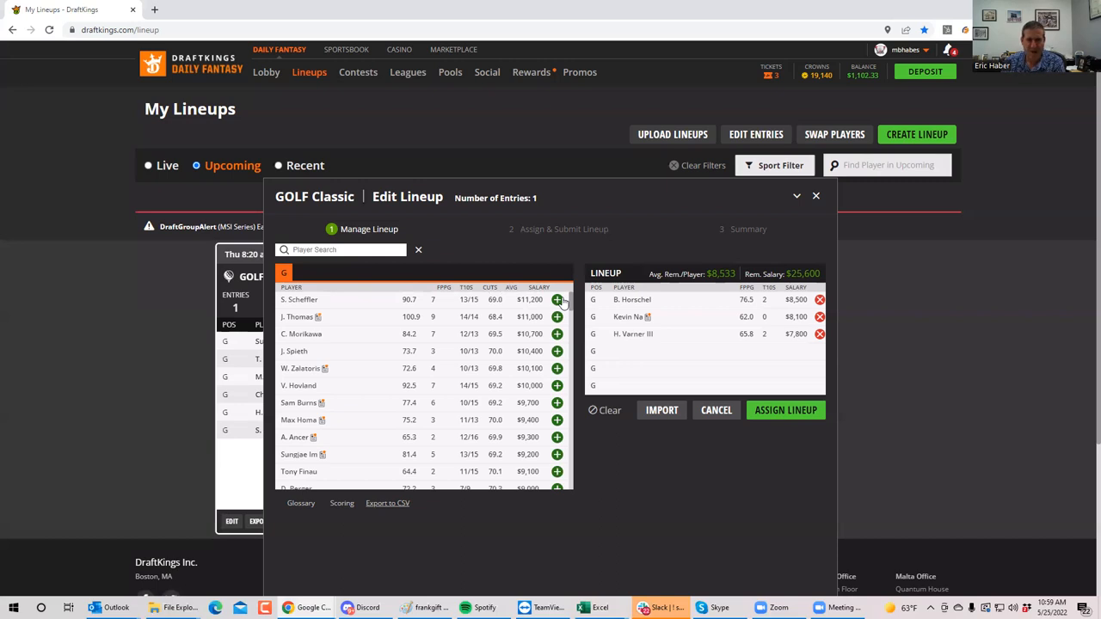
{"action": "mouse_move", "coordinate": [352, 166]}
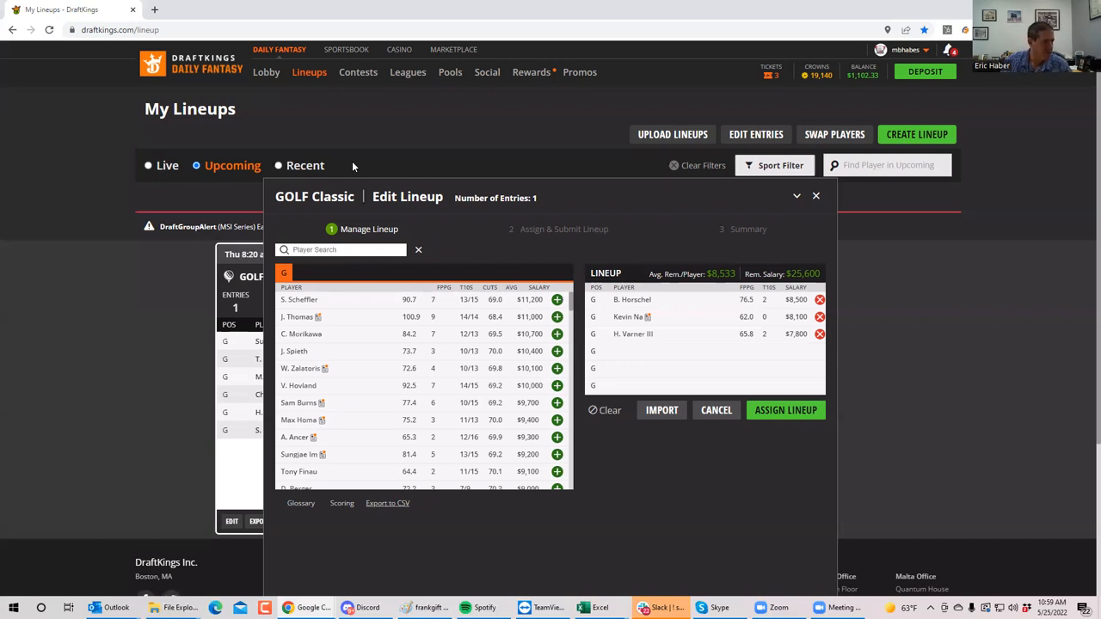
{"action": "type", "text": "k"}
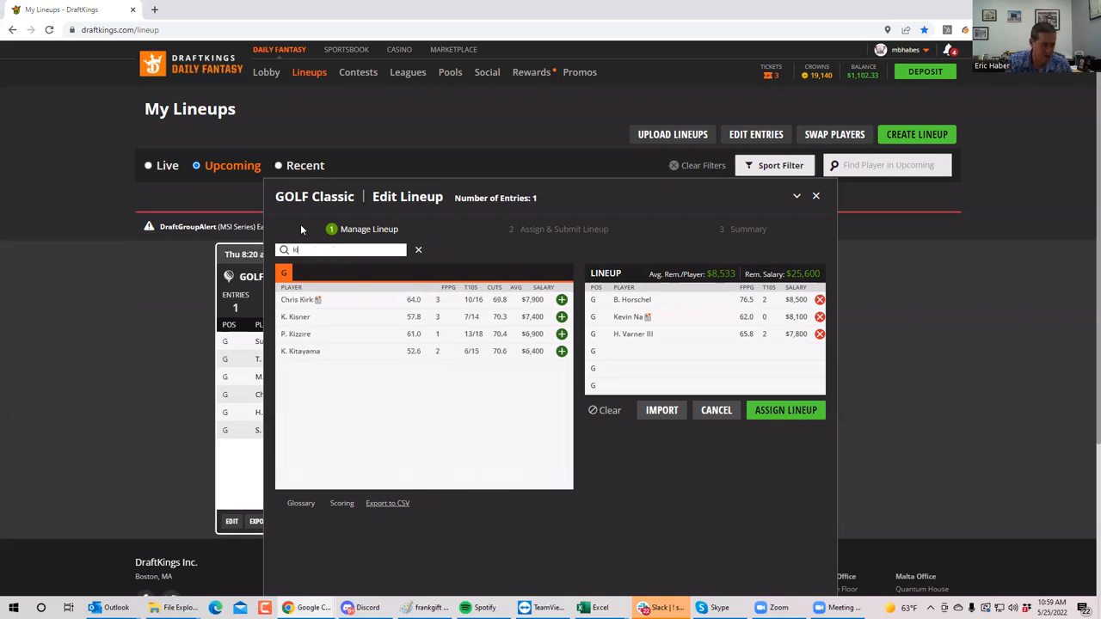
{"action": "type", "text": "irk"}
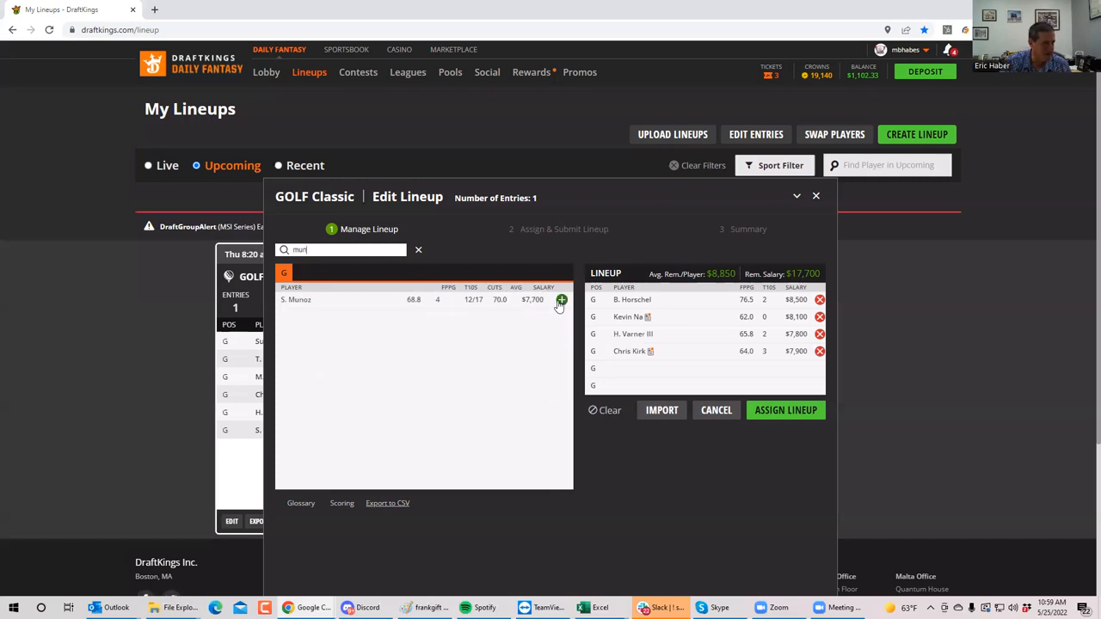
{"action": "left_click", "coordinate": [561, 300]}
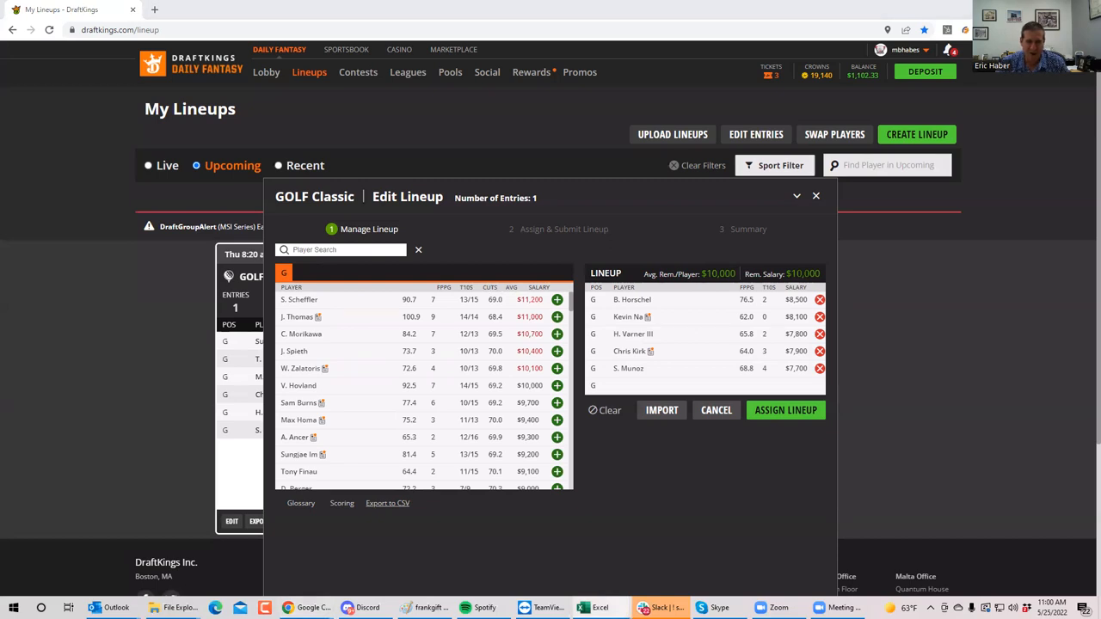
{"action": "left_click", "coordinate": [344, 250]}
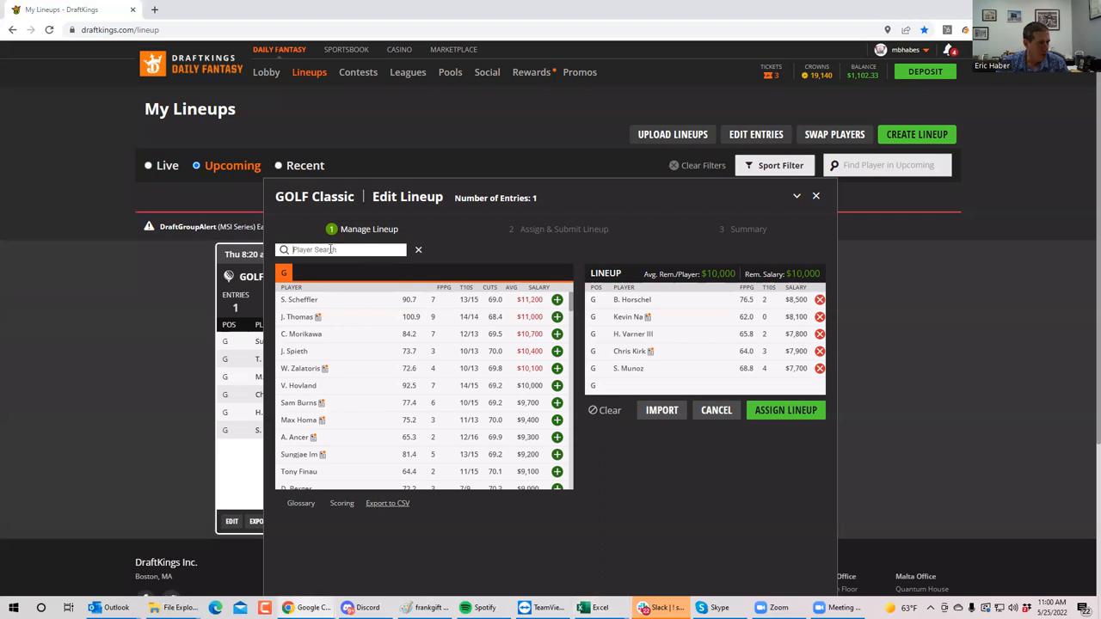
{"action": "type", "text": "pal"}
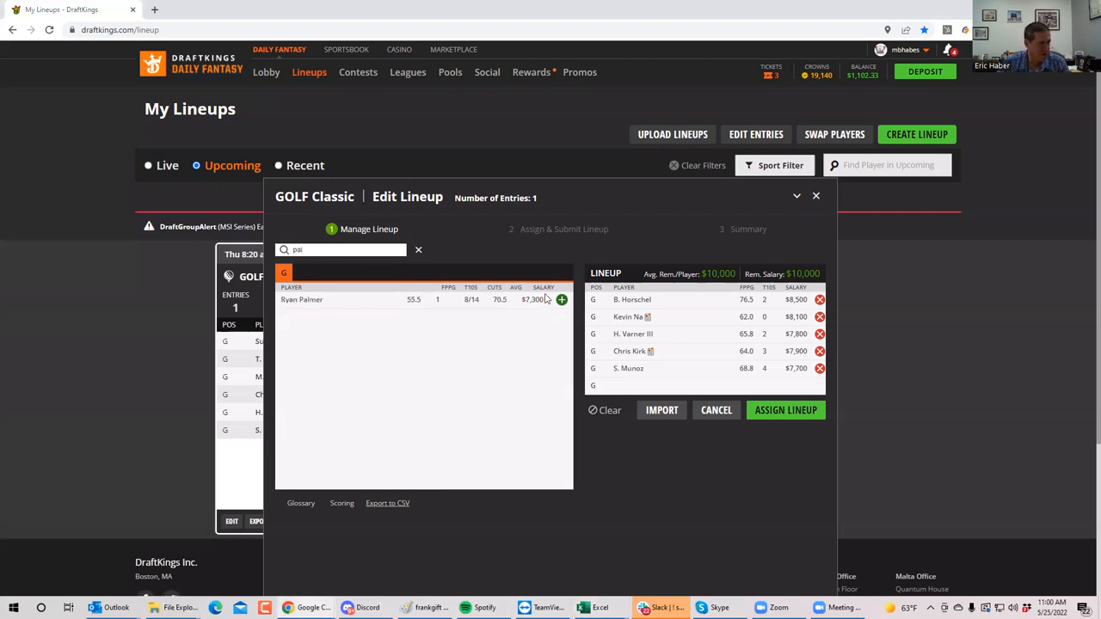
{"action": "left_click", "coordinate": [561, 299]}
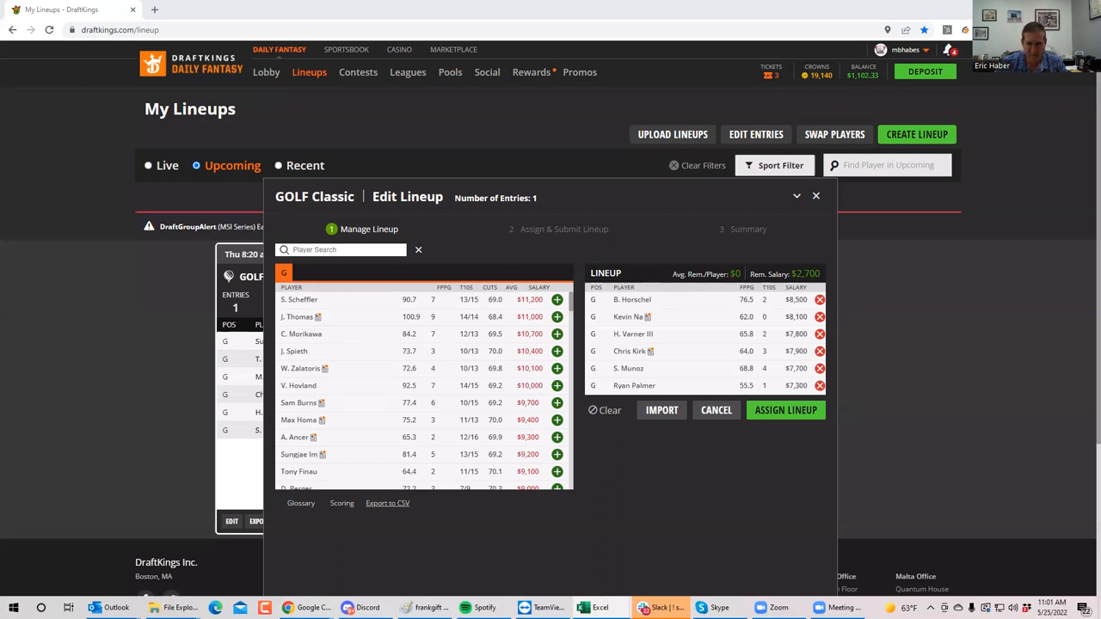
{"action": "mouse_move", "coordinate": [826, 387]}
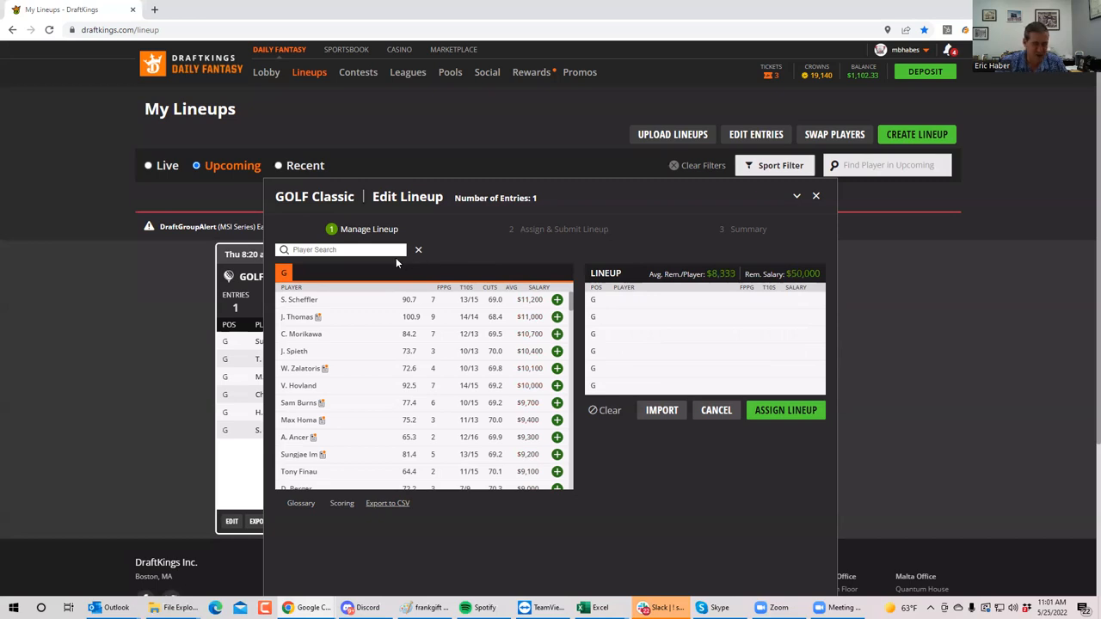
{"action": "mouse_move", "coordinate": [390, 267]}
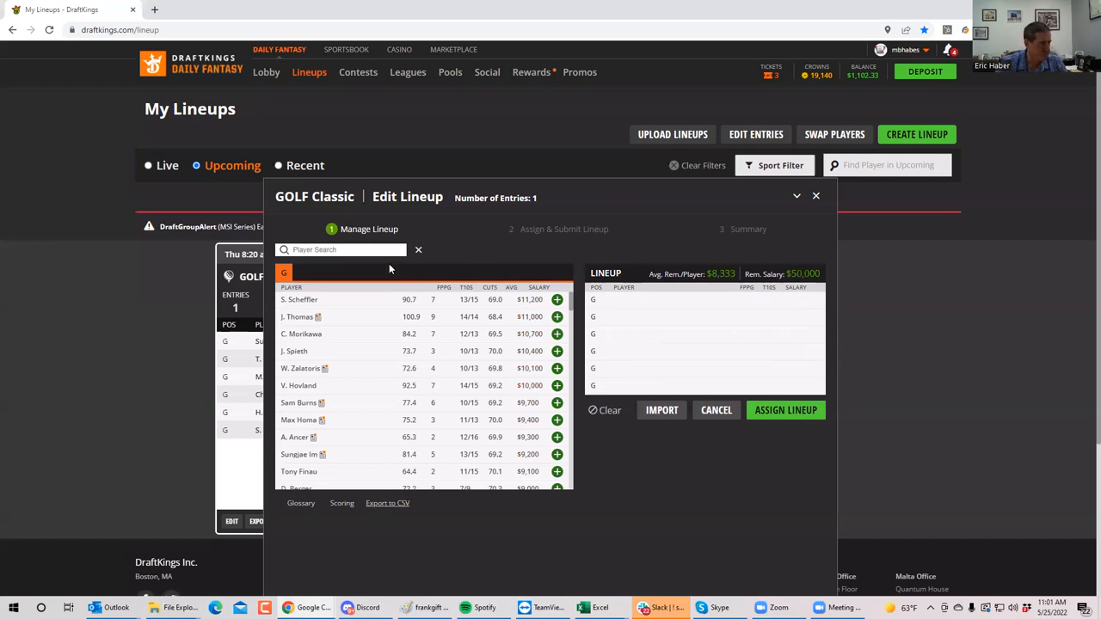
- Search for and add Doug Ghim, K. Streelman and R. Knox
{"action": "type", "text": "ghim"}
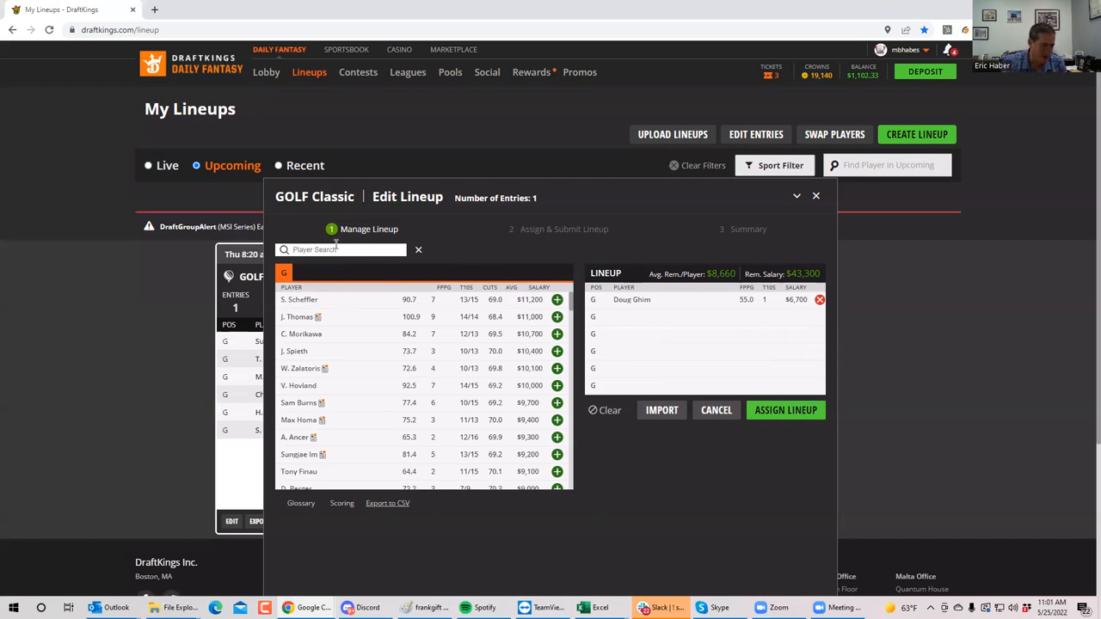
{"action": "type", "text": "streel"}
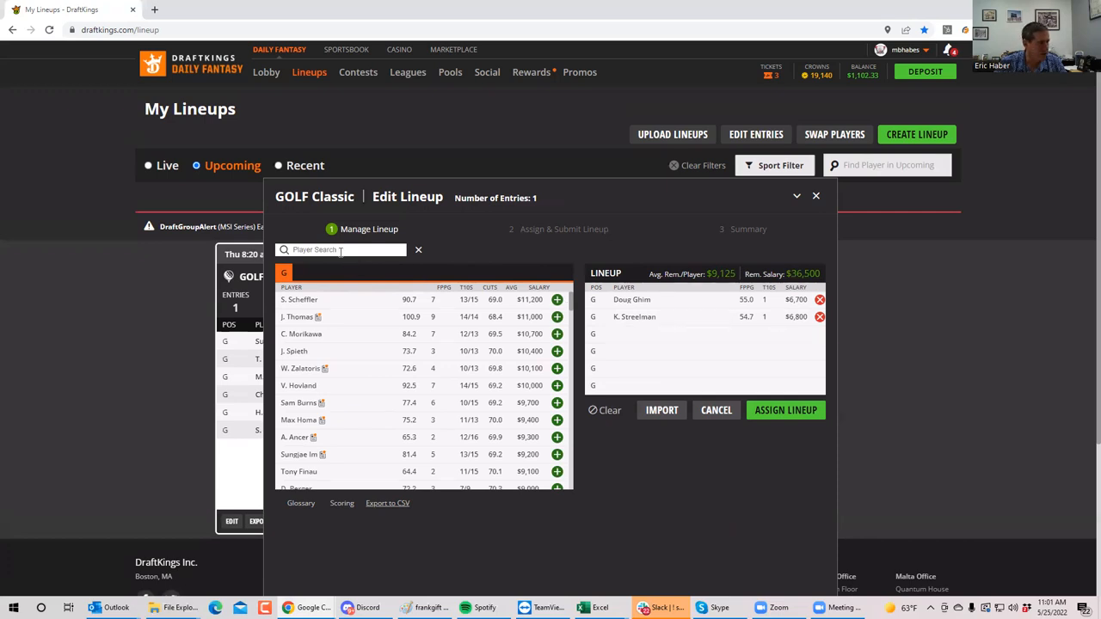
{"action": "type", "text": "kno"}
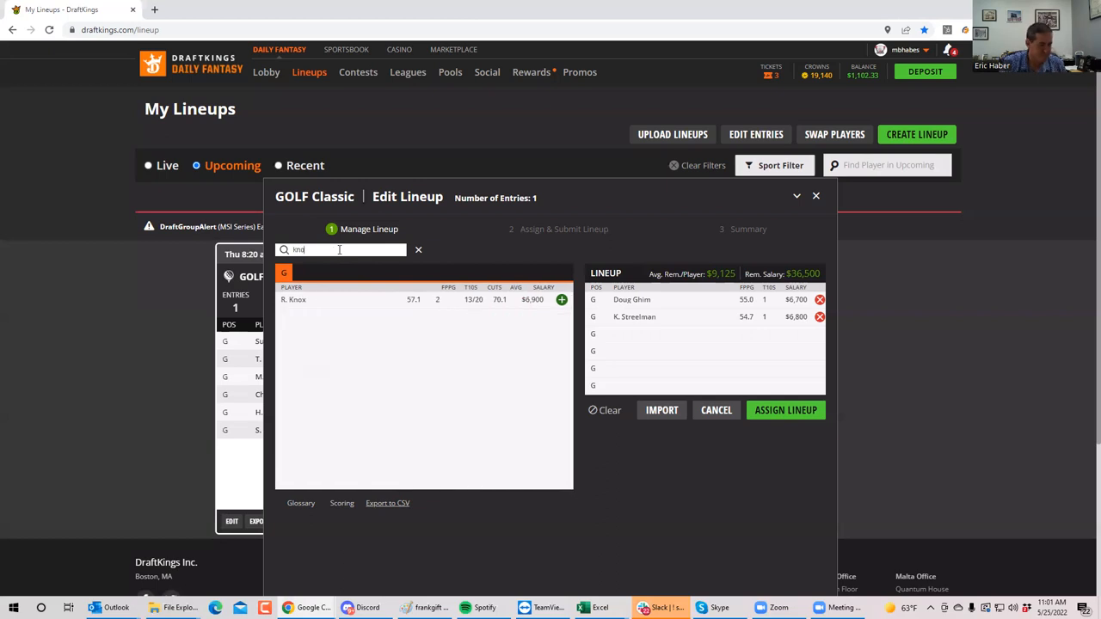
{"action": "left_click", "coordinate": [561, 299]}
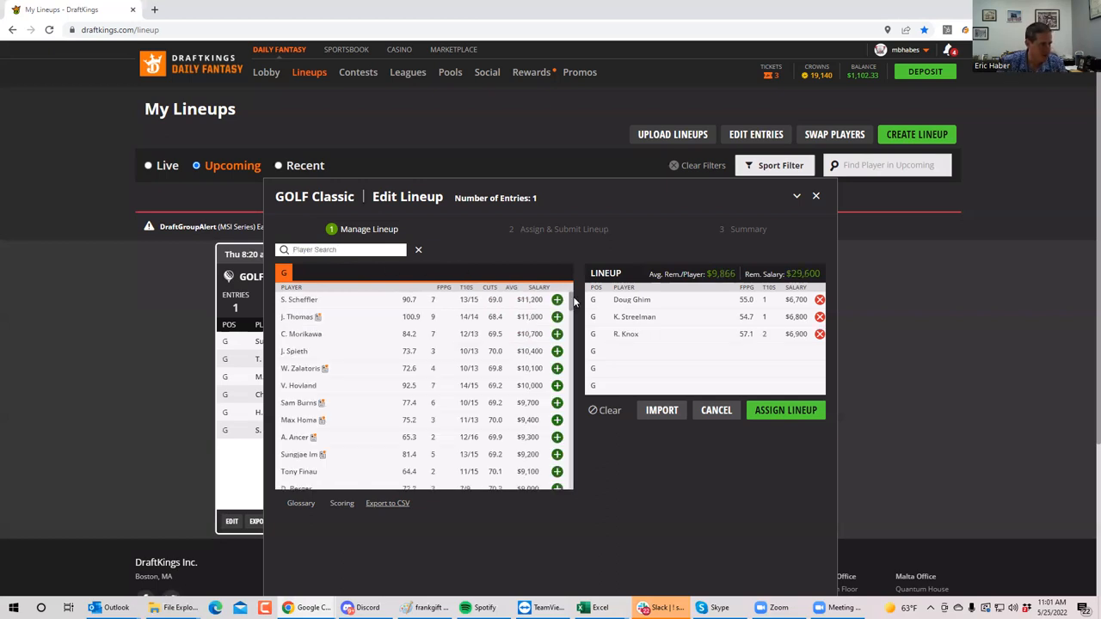
- Remove those golfers, then add J. Thomas and J. Spieth to a new lineup
{"action": "left_click", "coordinate": [820, 334]}
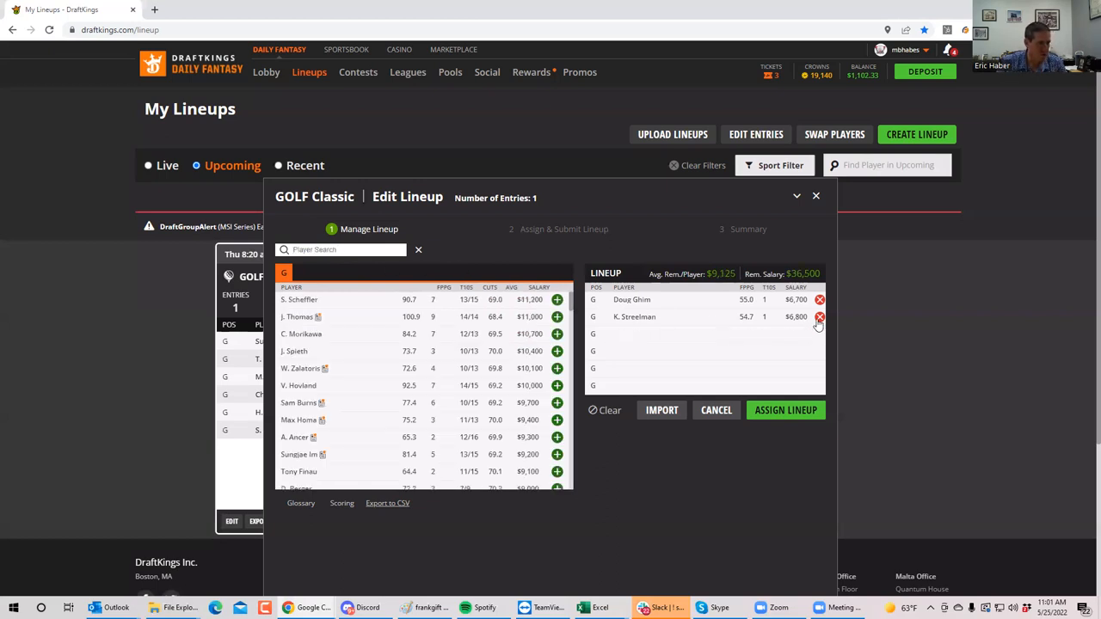
{"action": "left_click", "coordinate": [819, 318]}
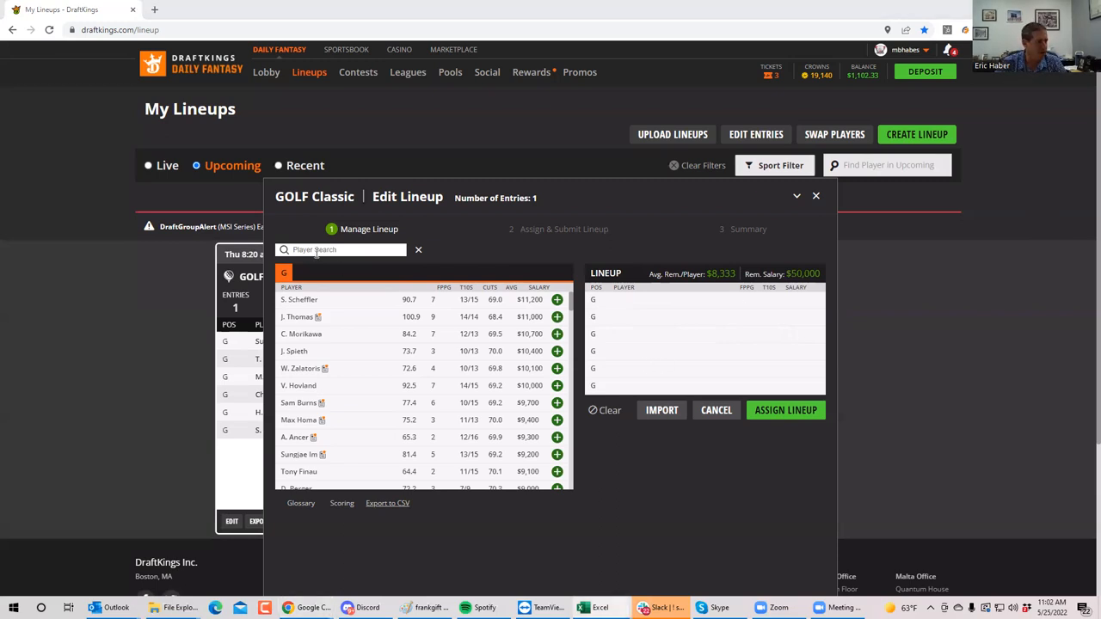
{"action": "left_click", "coordinate": [557, 316]}
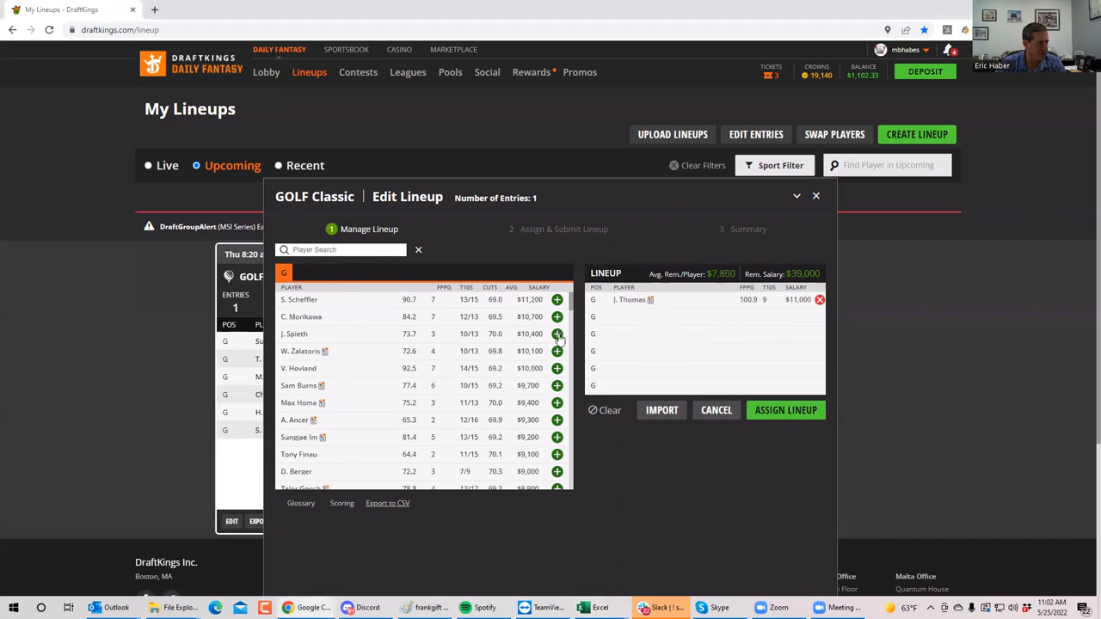
{"action": "left_click", "coordinate": [557, 334]}
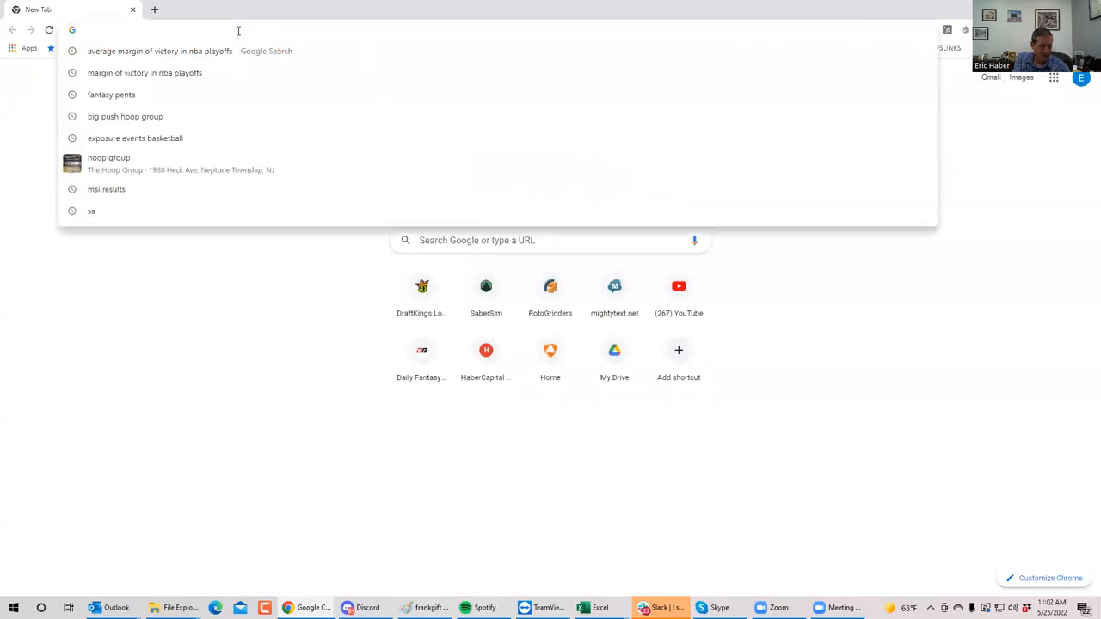
- Sign in to SaberSim and switch the golf slate to 5/26 8:20AM PGA TOUR
{"action": "left_click", "coordinate": [486, 286]}
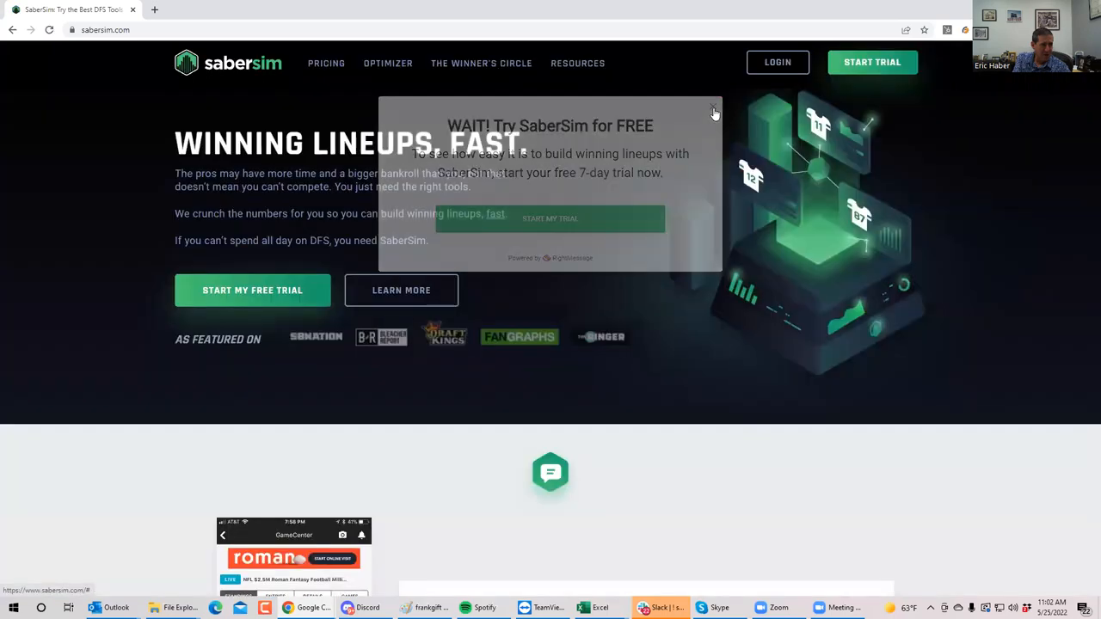
{"action": "left_click", "coordinate": [777, 62]}
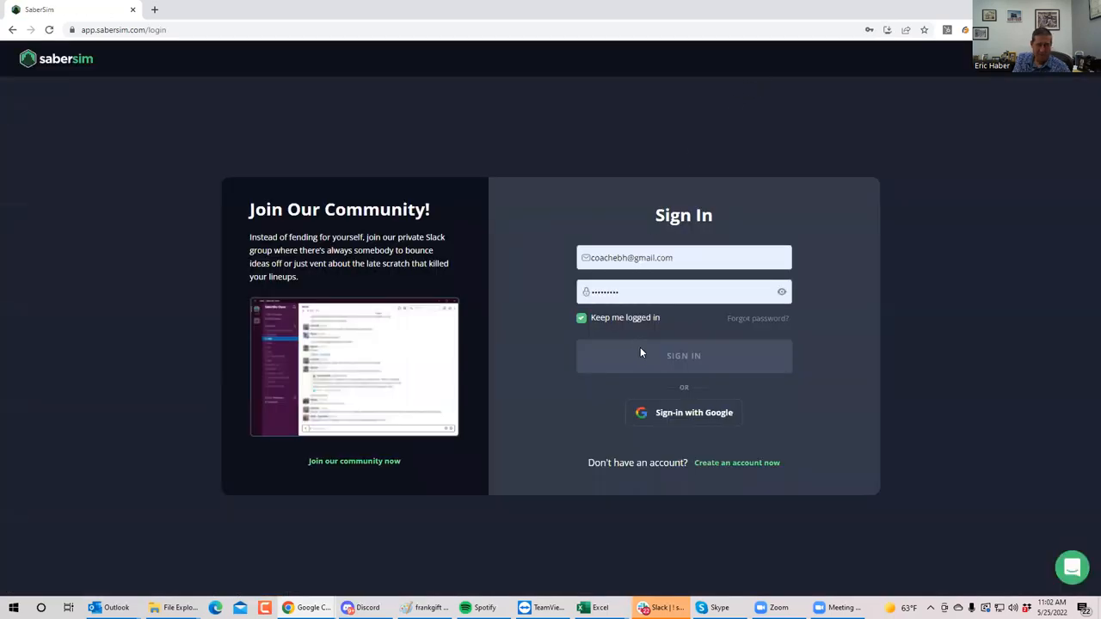
{"action": "left_click", "coordinate": [683, 356]}
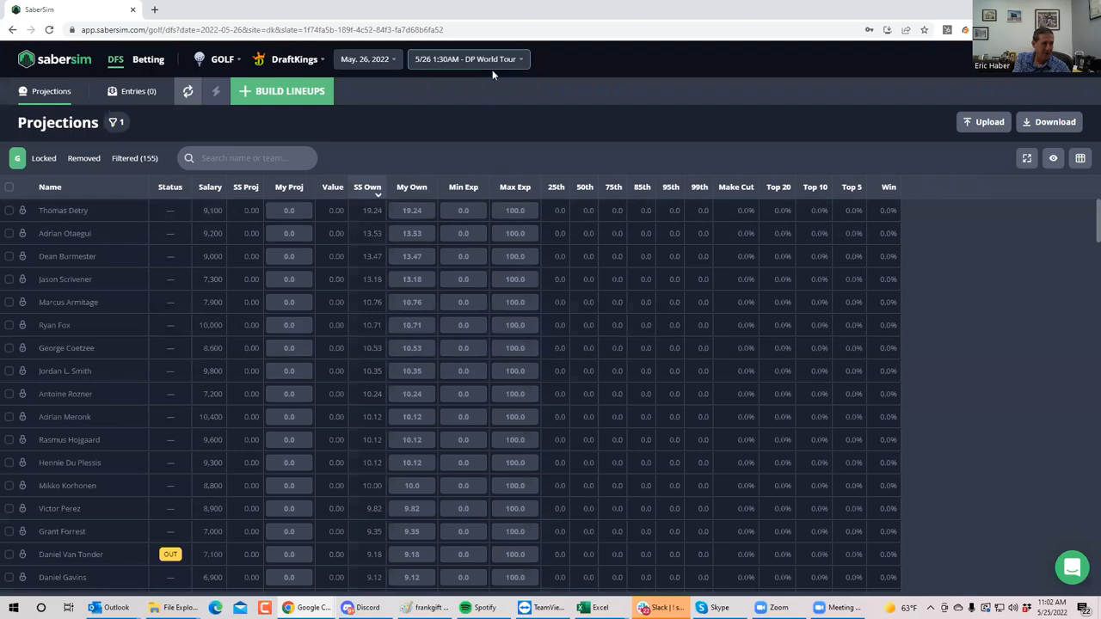
{"action": "left_click", "coordinate": [464, 59]}
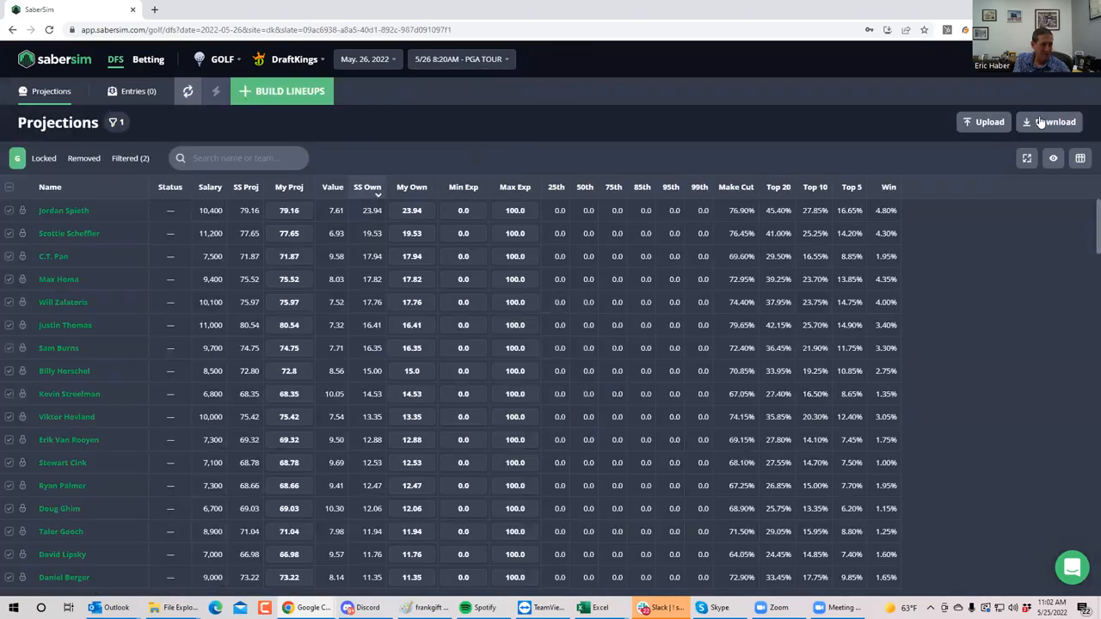
- Upload the PGADK_Sim CSV as custom projections
{"action": "left_click", "coordinate": [985, 122]}
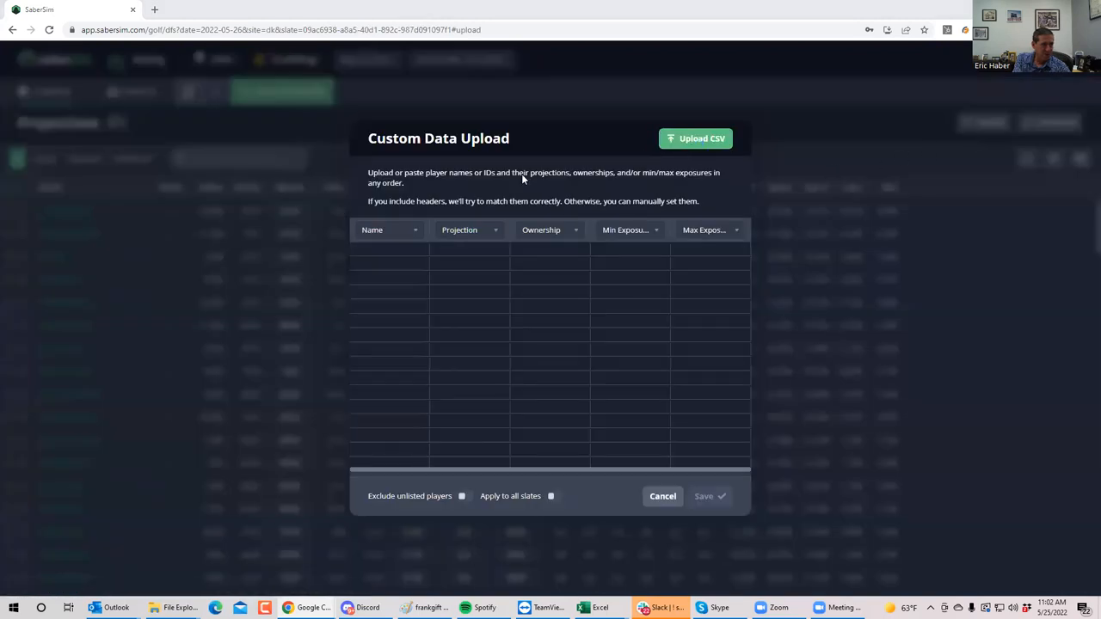
{"action": "left_click", "coordinate": [696, 138]}
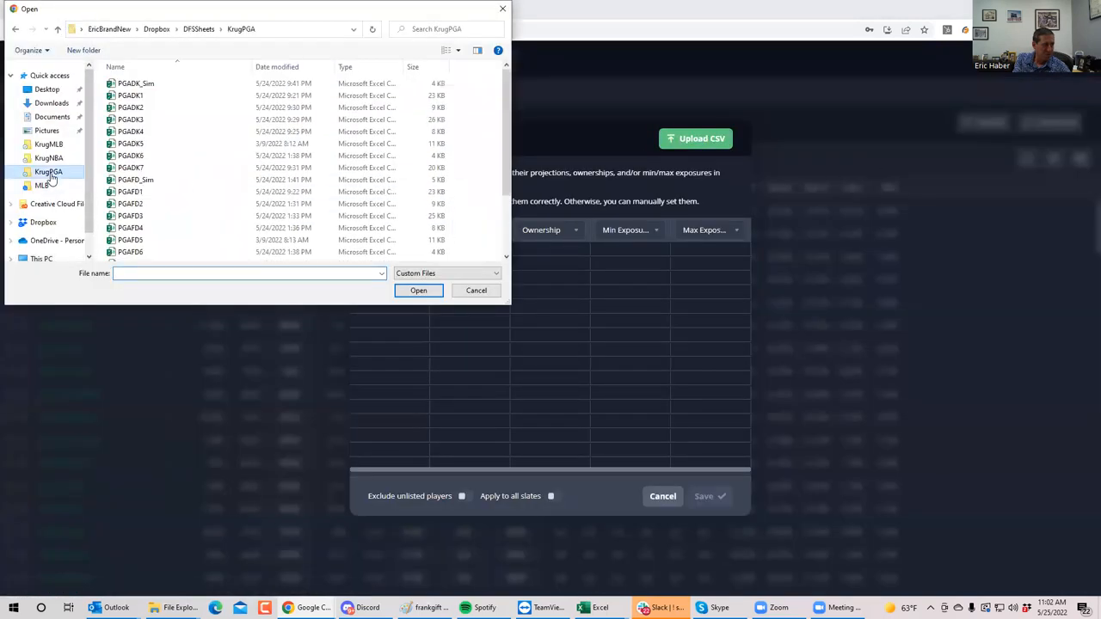
{"action": "left_click", "coordinate": [135, 83]}
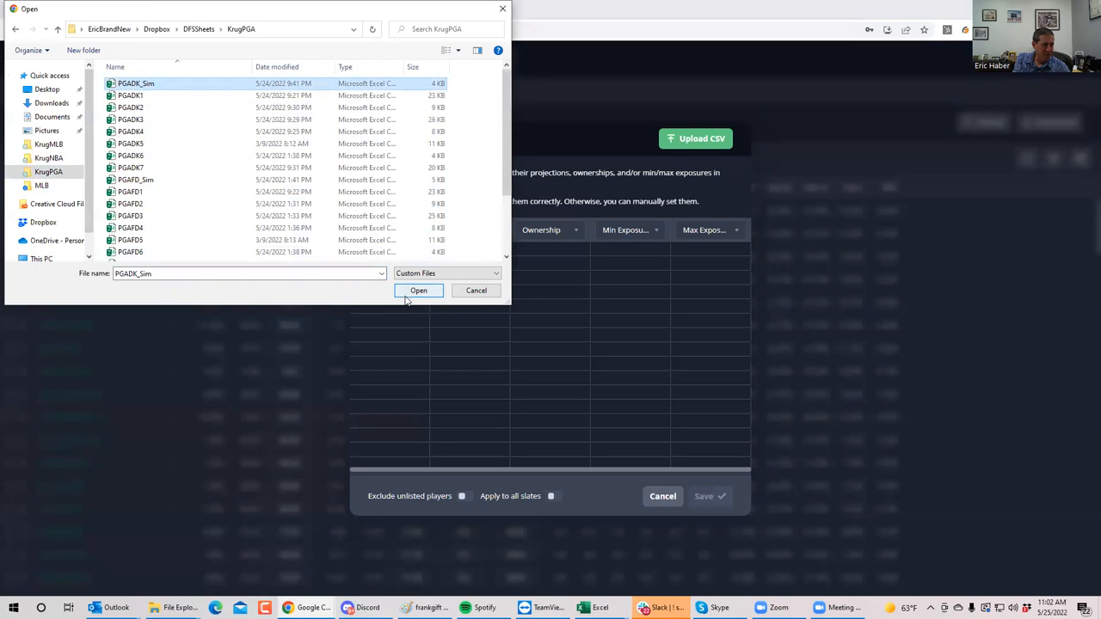
{"action": "left_click", "coordinate": [418, 290]}
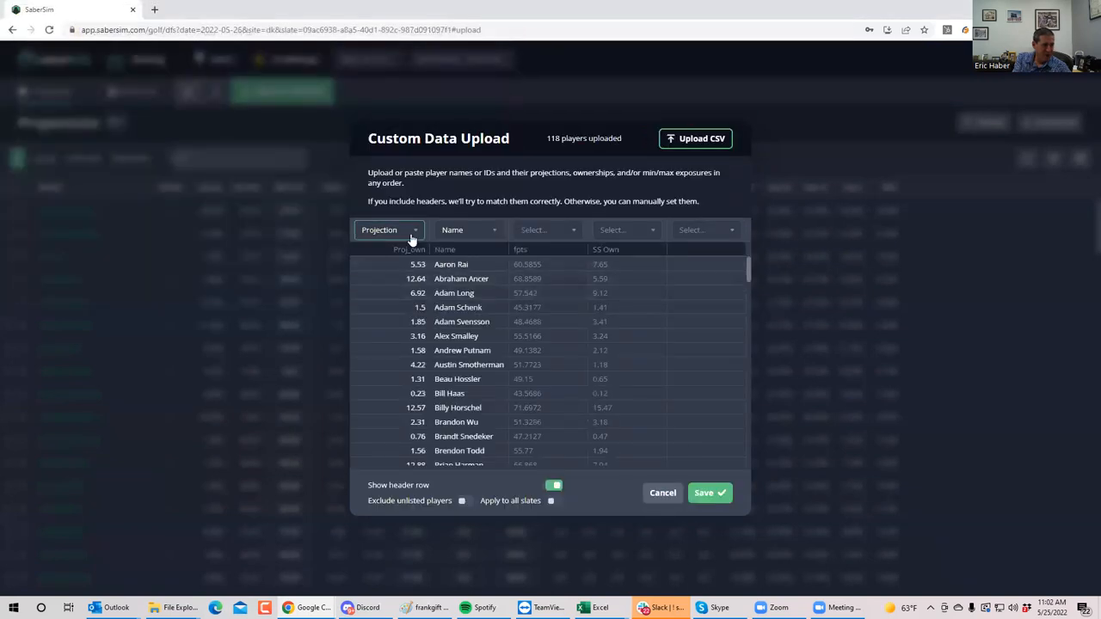
- Map the CSV columns as Ownership, Name and Projection, and save
{"action": "left_click", "coordinate": [389, 230]}
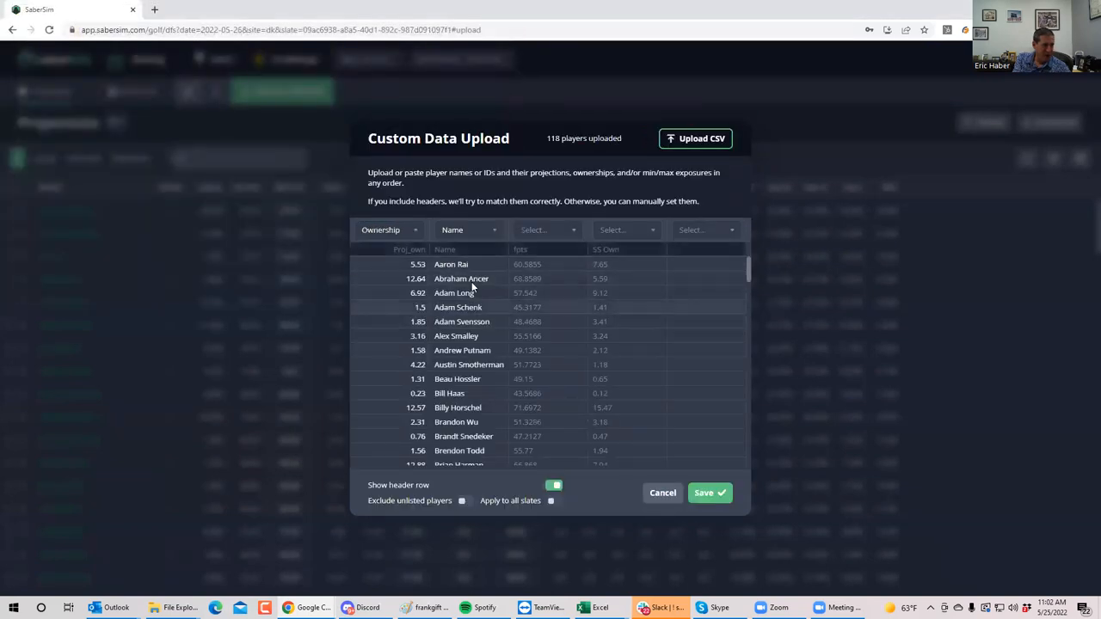
{"action": "left_click", "coordinate": [546, 230]}
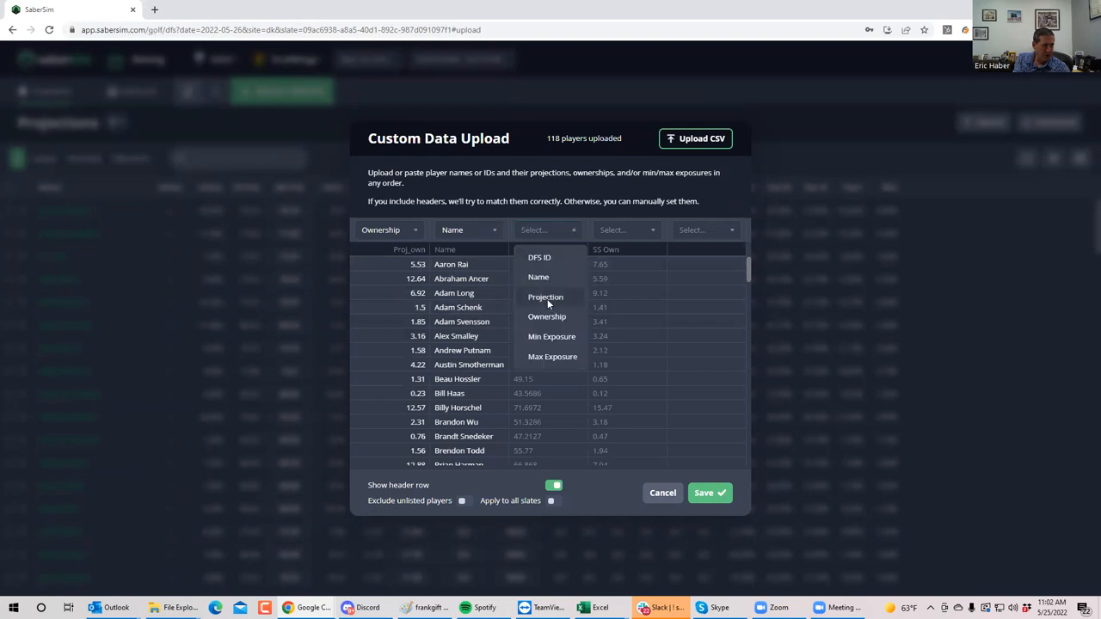
{"action": "left_click", "coordinate": [546, 297]}
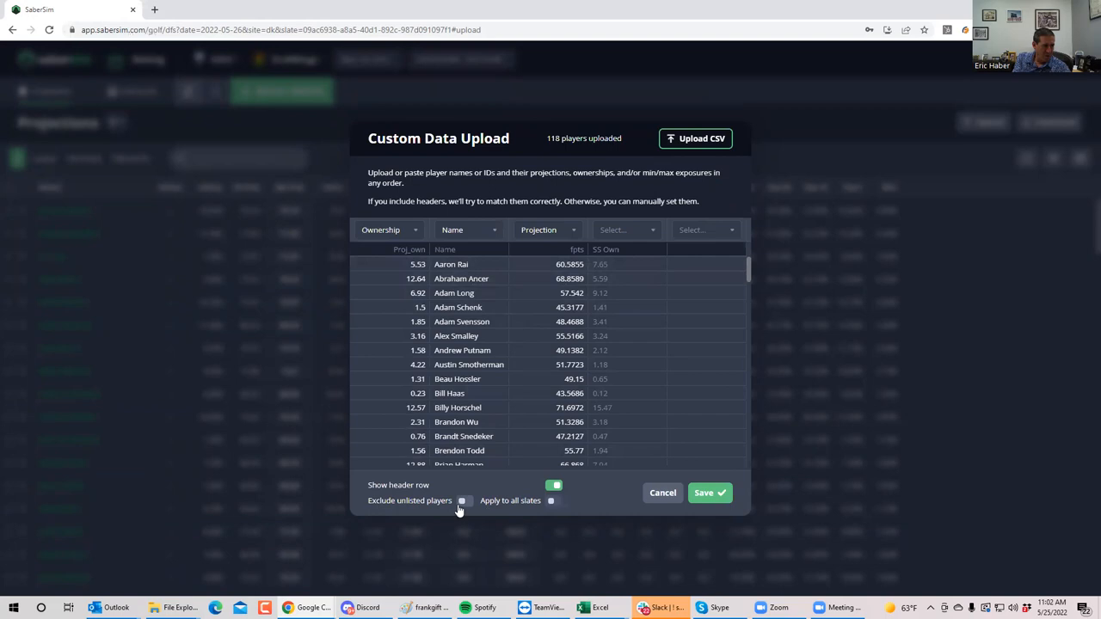
{"action": "left_click", "coordinate": [704, 493]}
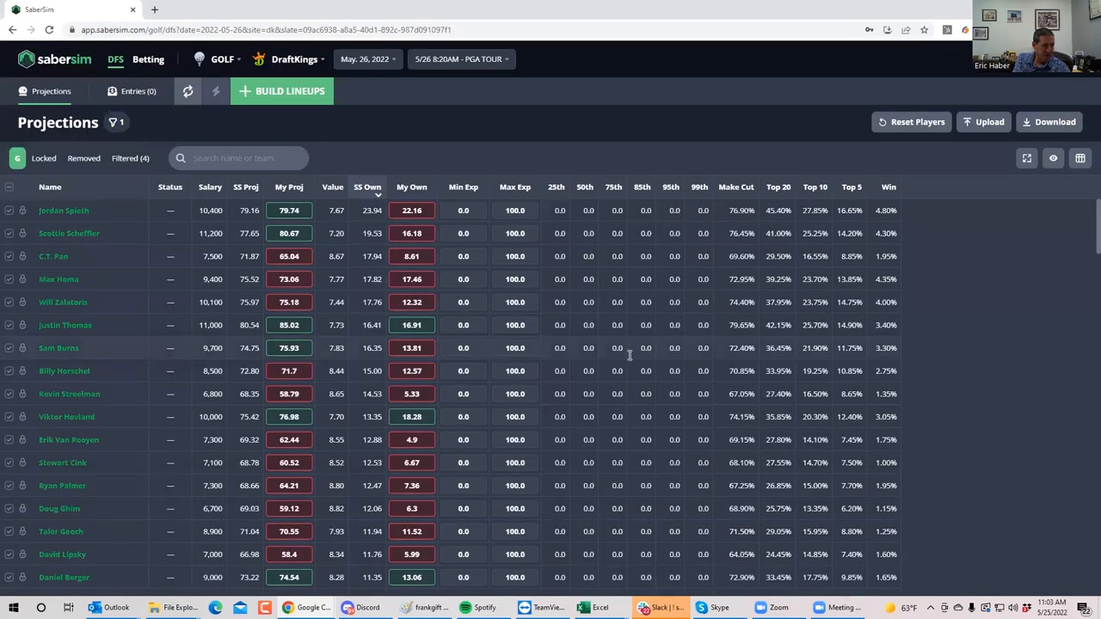
{"action": "mouse_move", "coordinate": [352, 427]}
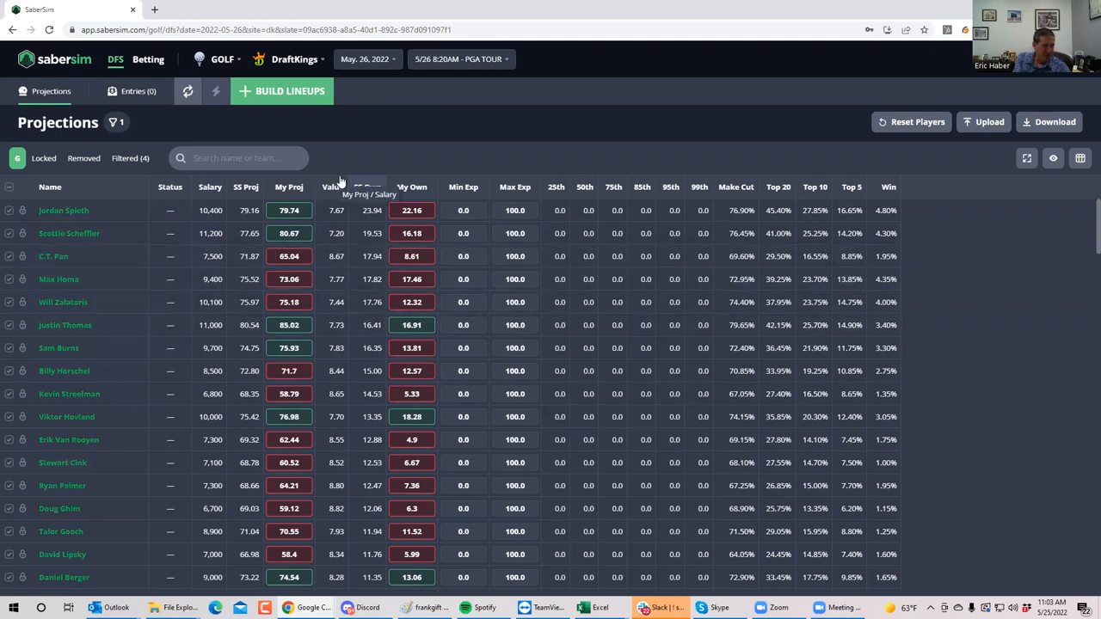
{"action": "mouse_move", "coordinate": [404, 101]}
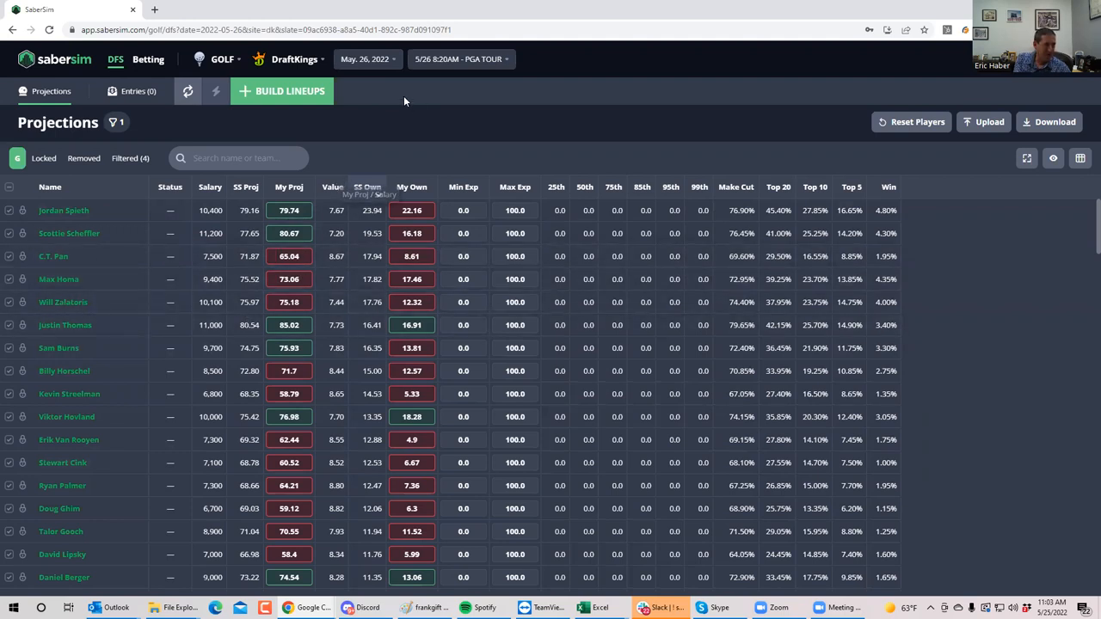
- Set up a lineup build of 150 lineups from a 1500-lineup pool
{"action": "left_click", "coordinate": [283, 91]}
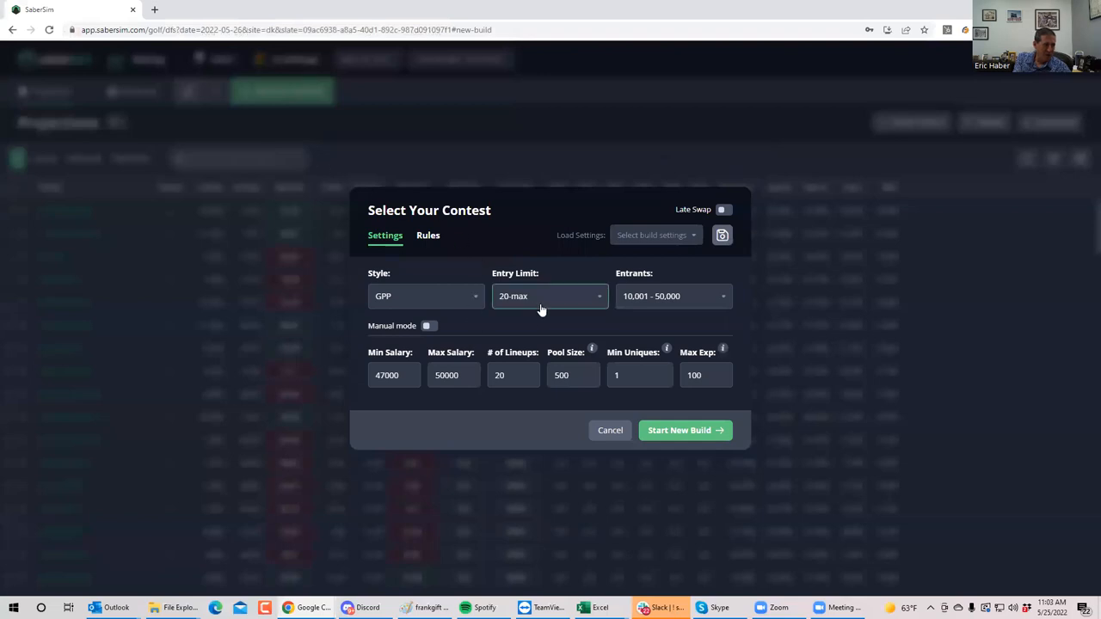
{"action": "left_click", "coordinate": [512, 375]}
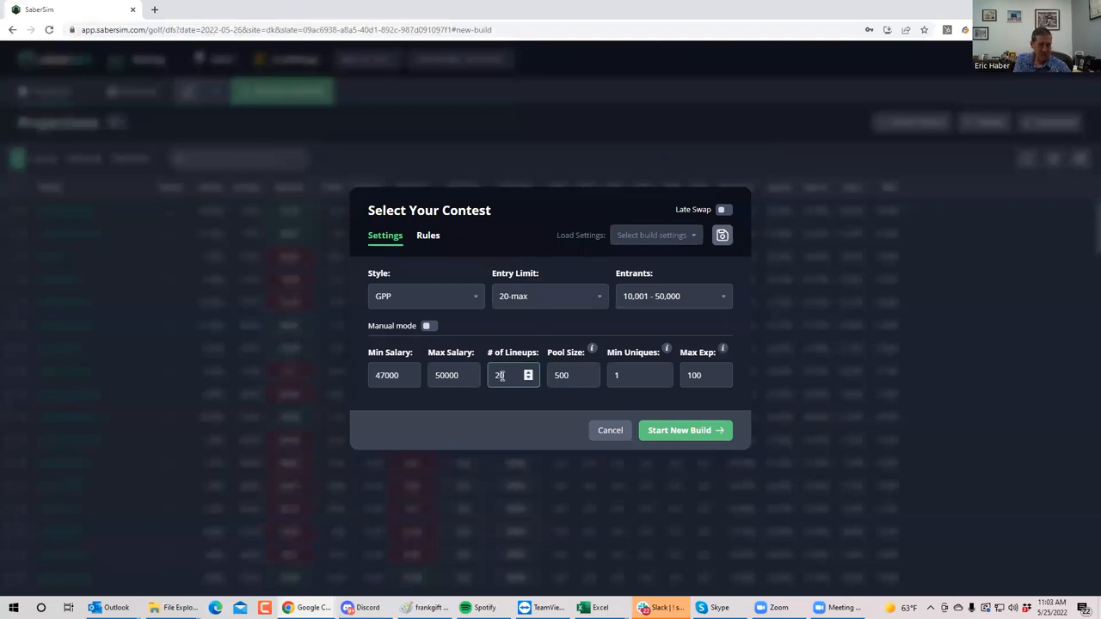
{"action": "type", "text": "120"}
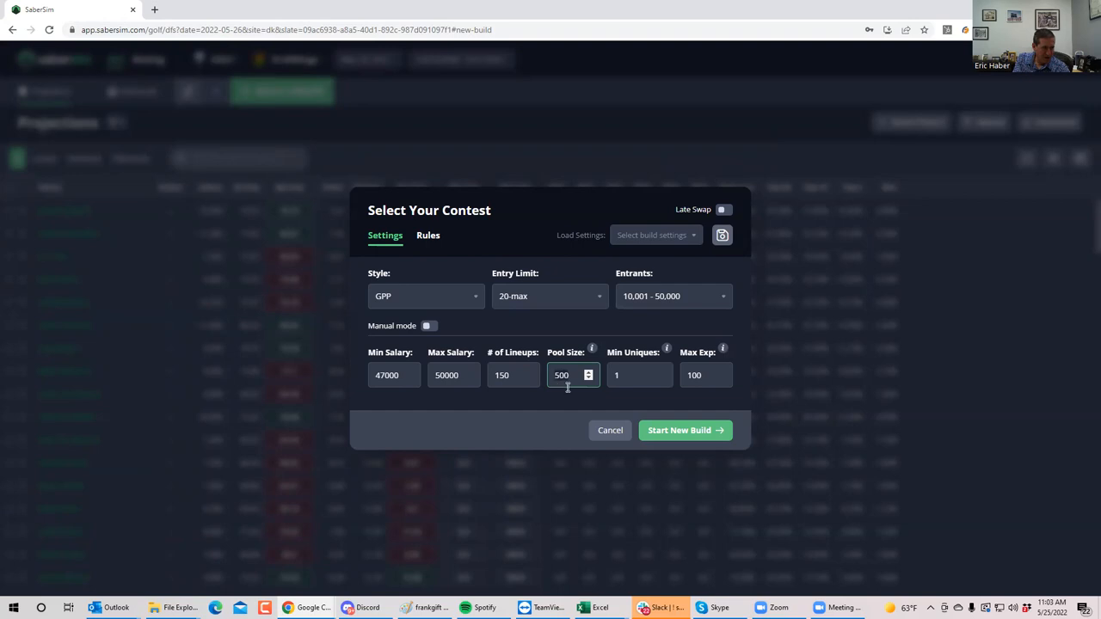
{"action": "type", "text": "1500"}
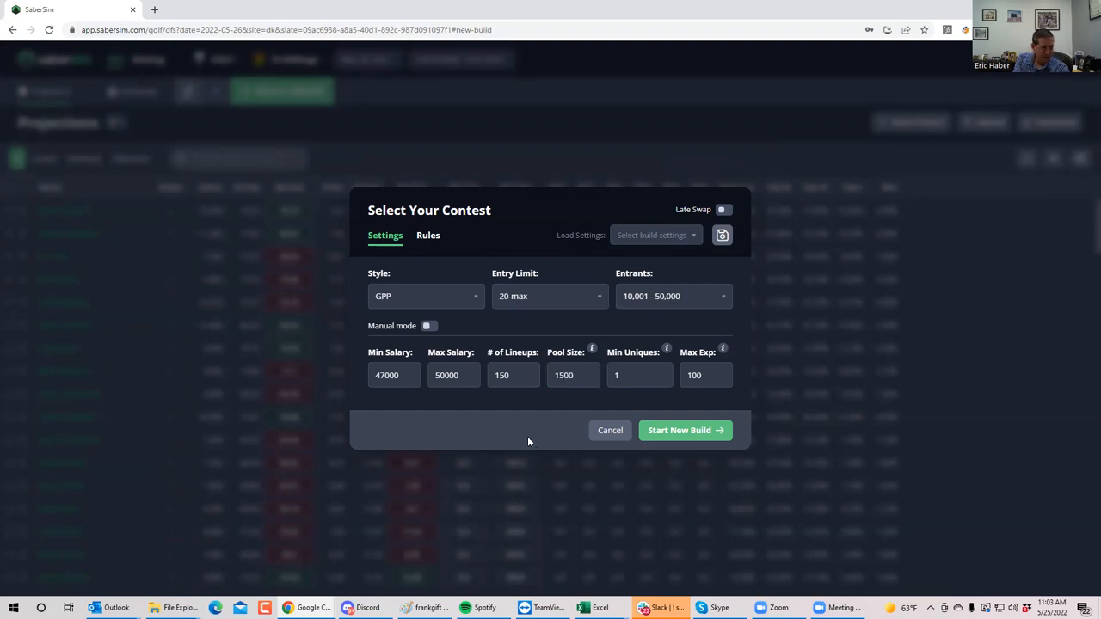
- Run the new GPP build and return to the DraftKings lineup editor
{"action": "left_click", "coordinate": [685, 430]}
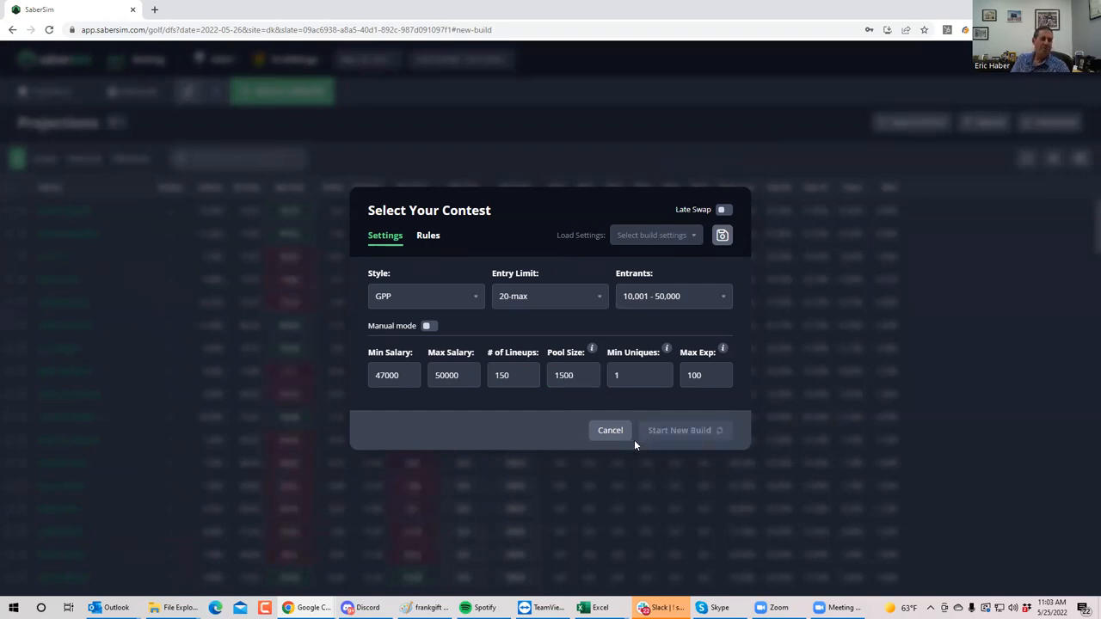
{"action": "left_click", "coordinate": [679, 430]}
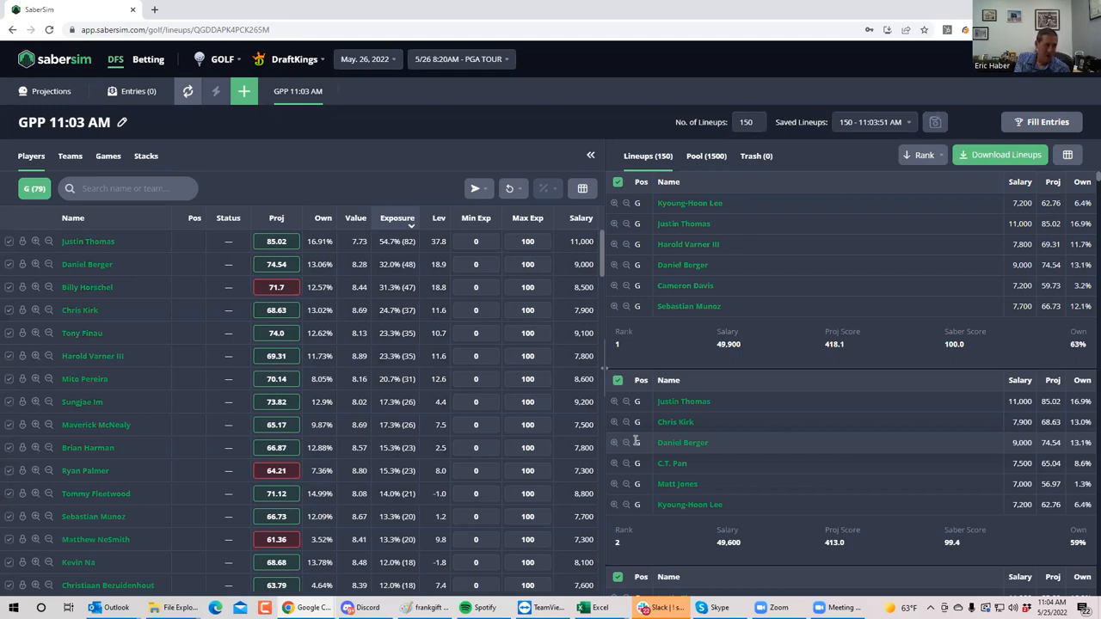
{"action": "left_click", "coordinate": [1001, 155]}
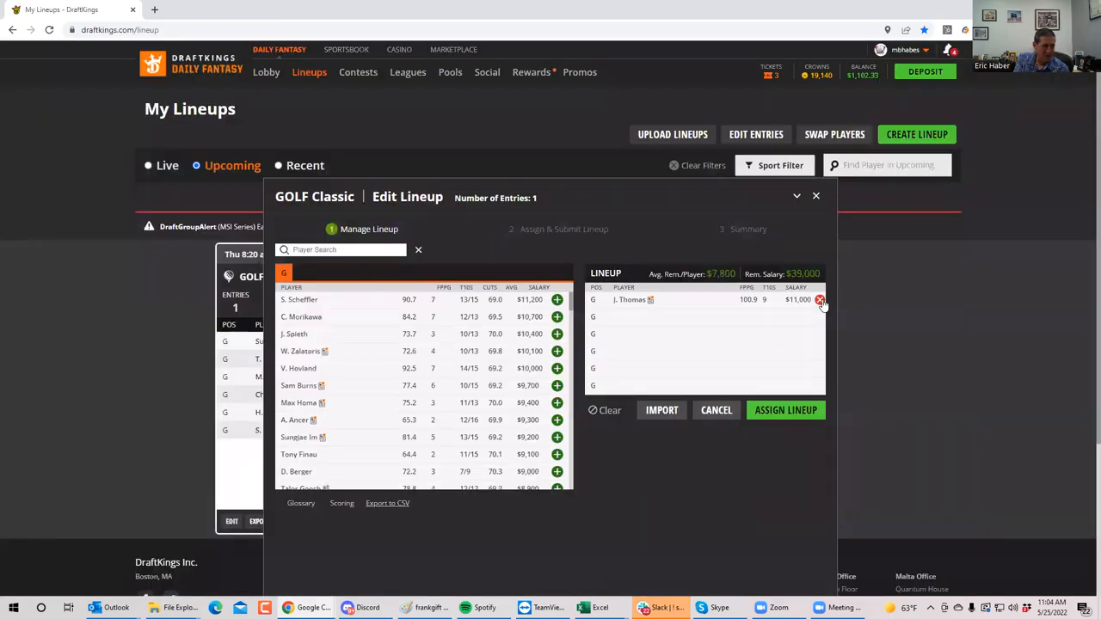
- Remove J. Thomas, leaving the lineup empty with $50,000 salary, and open the account menu
{"action": "left_click", "coordinate": [820, 299]}
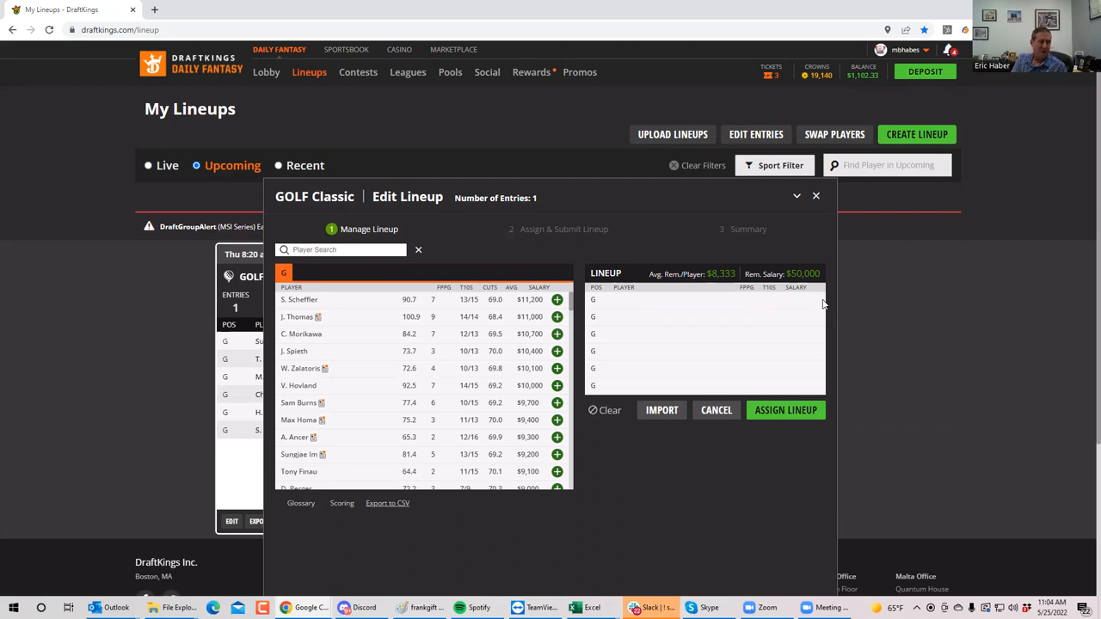
{"action": "mouse_move", "coordinate": [479, 464]}
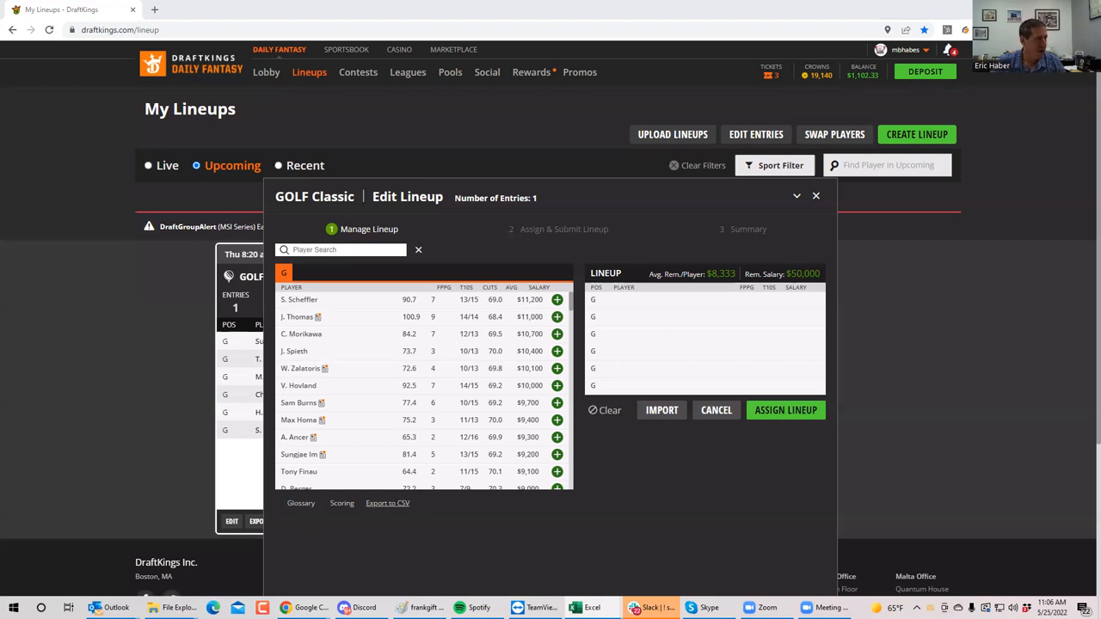
{"action": "left_click", "coordinate": [904, 49]}
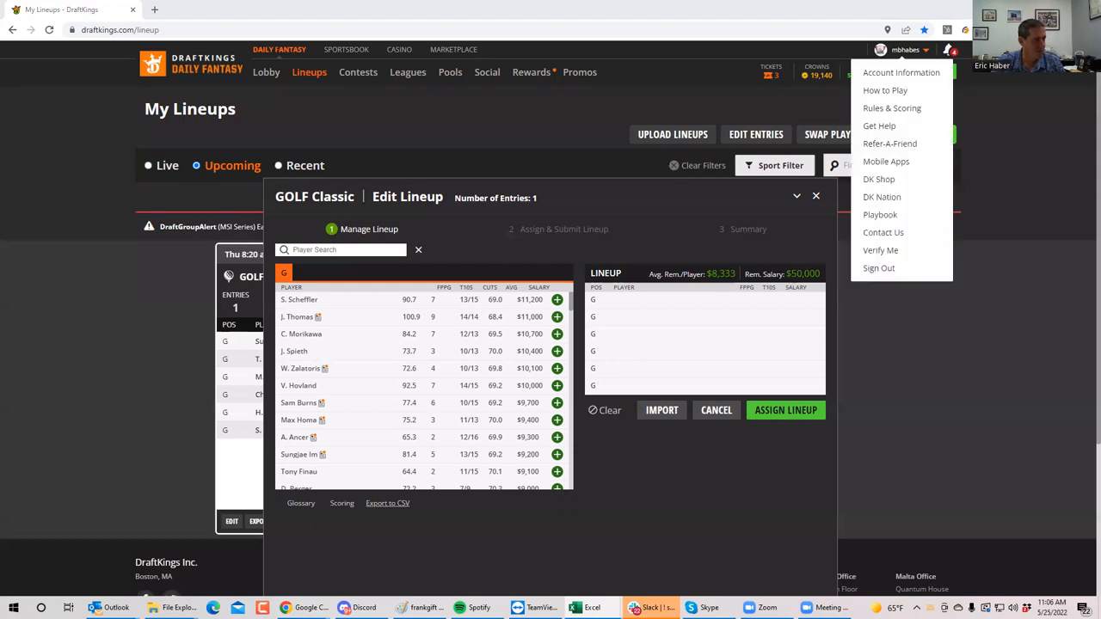